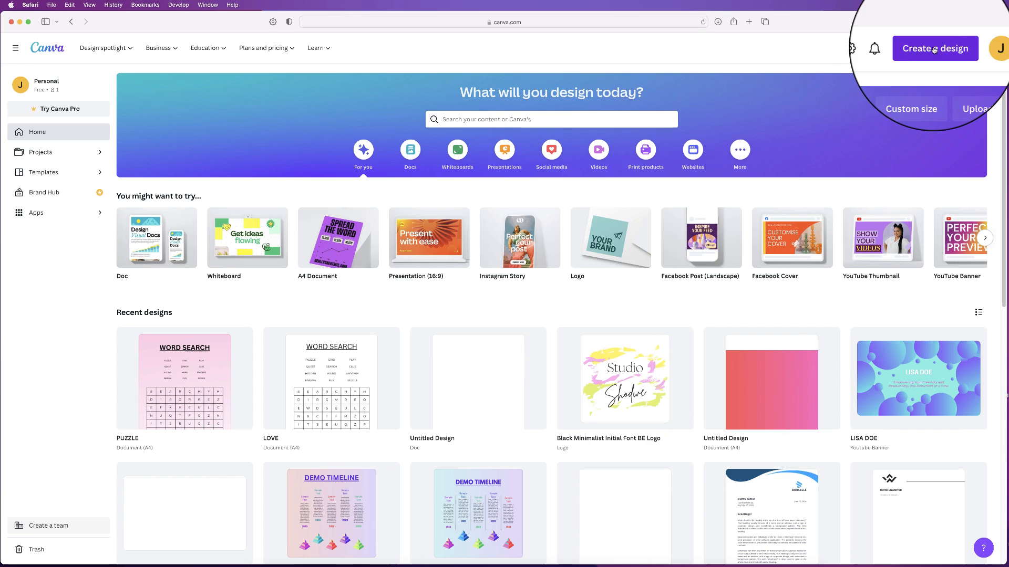
- Create a new blank A4 Document design from Create a design
{"action": "left_click", "coordinate": [935, 48]}
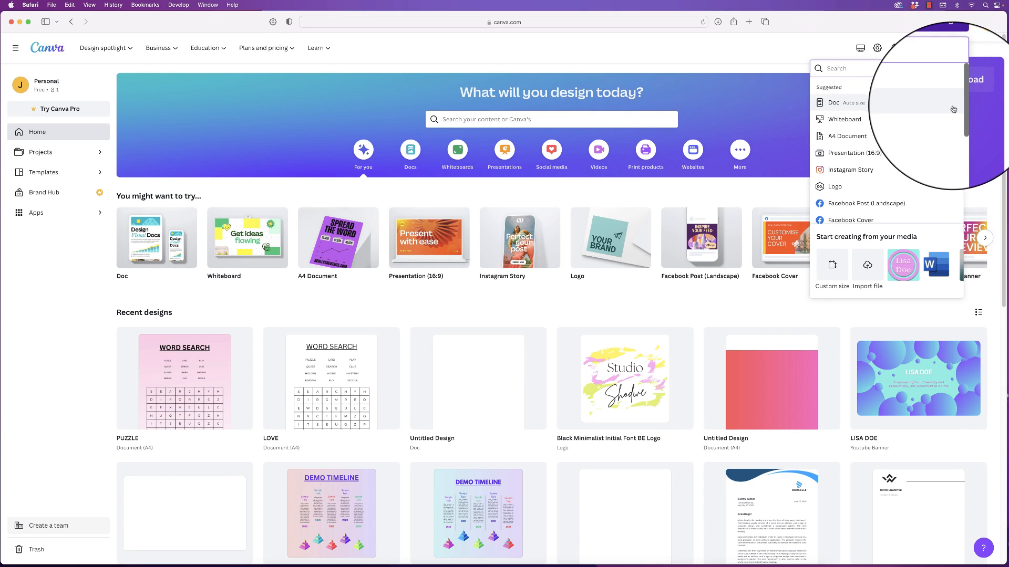
{"action": "scroll", "scroll_direction": "down", "scroll_amount": 3}
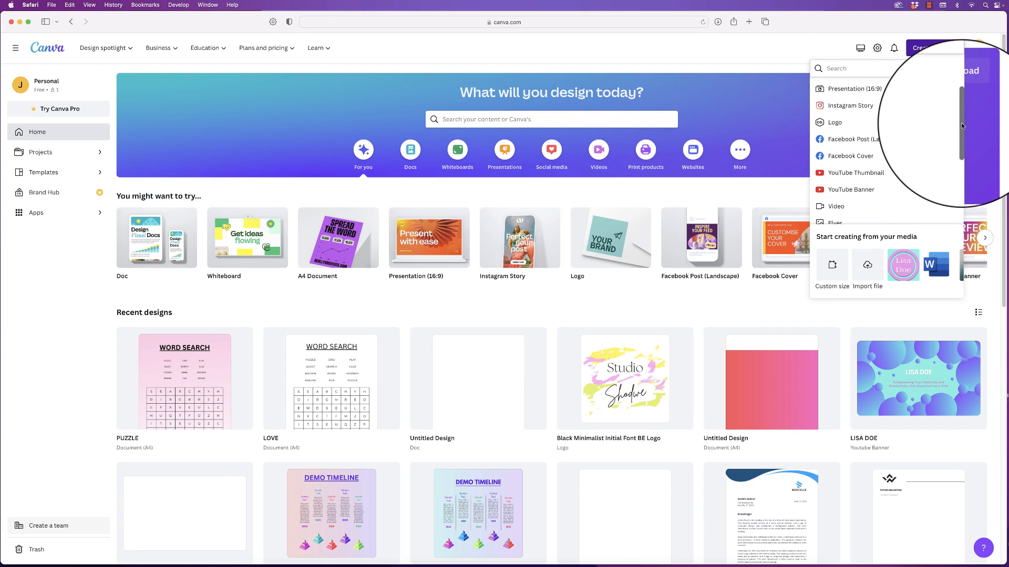
{"action": "scroll", "scroll_direction": "down", "scroll_amount": 3}
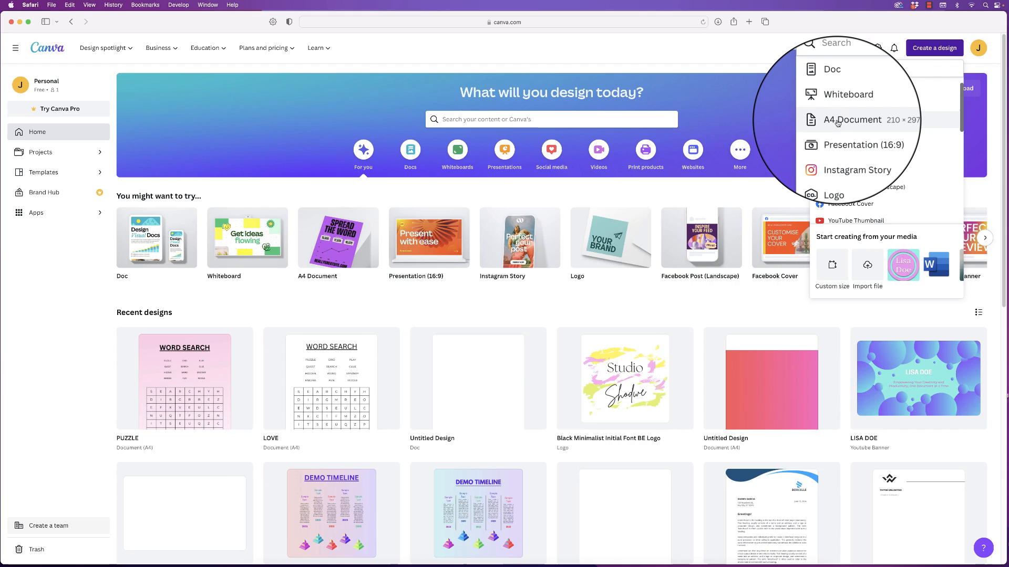
{"action": "left_click", "coordinate": [852, 119]}
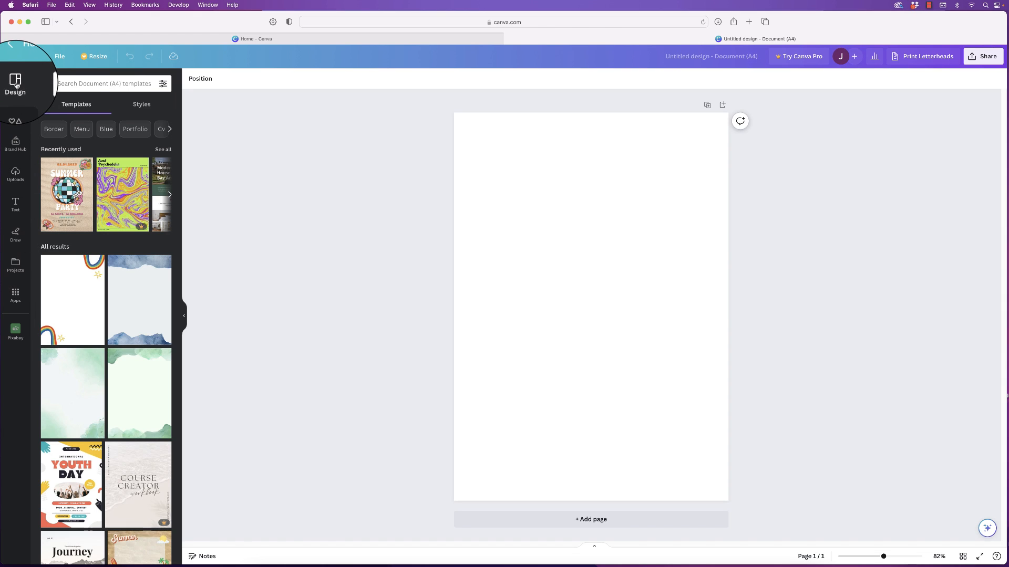
{"action": "mouse_move", "coordinate": [14, 84]}
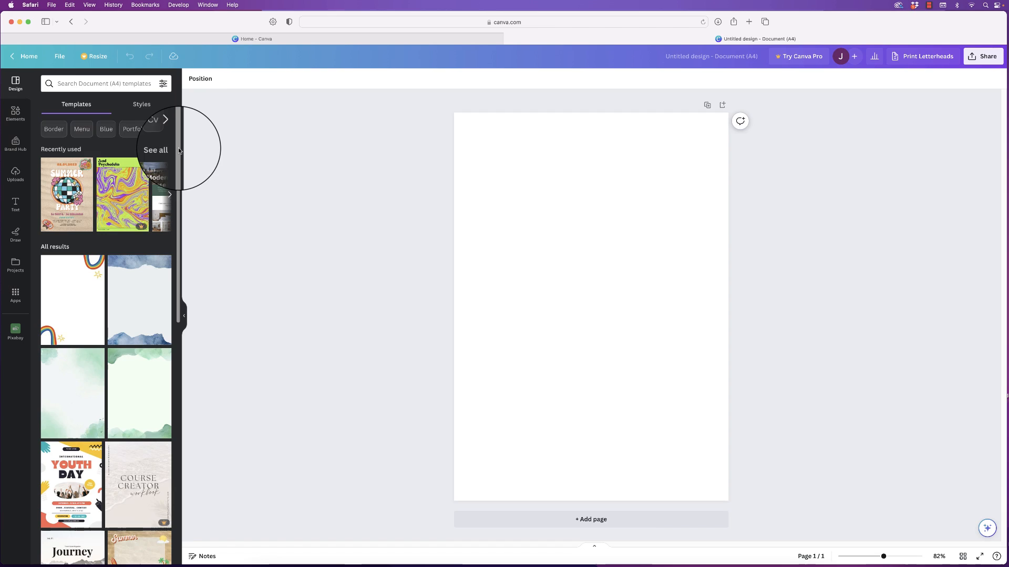
- Search templates for 'poster' and browse to the Cute Illustrated International Cat Day Poster
{"action": "scroll", "scroll_direction": "down", "scroll_amount": 3}
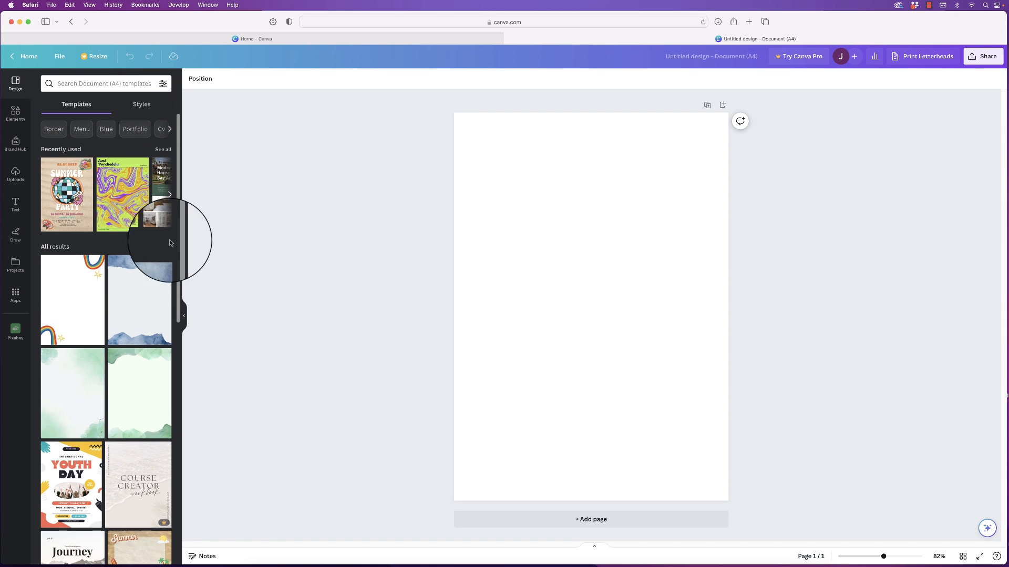
{"action": "left_click", "coordinate": [97, 84]}
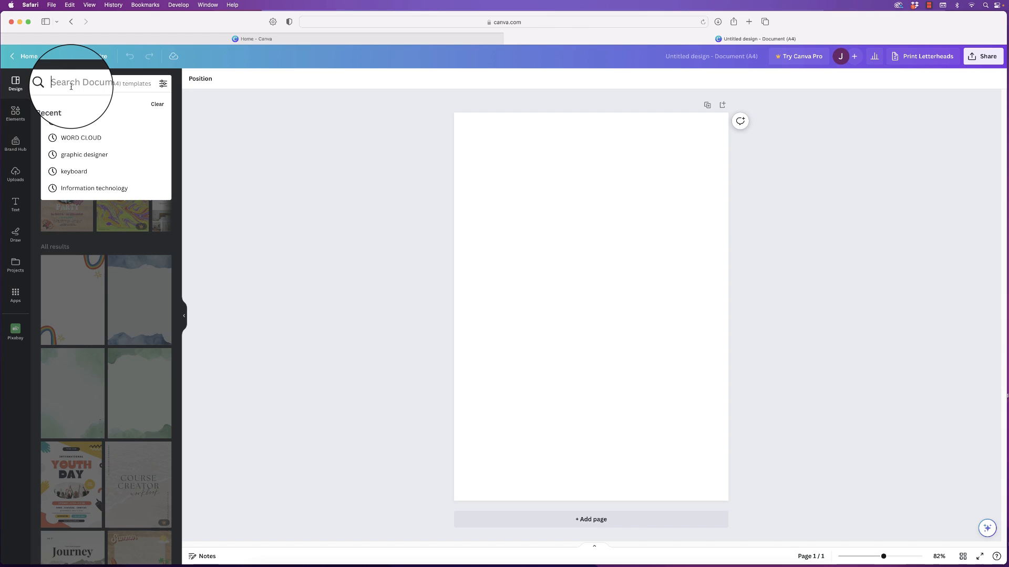
{"action": "type", "text": "poster"}
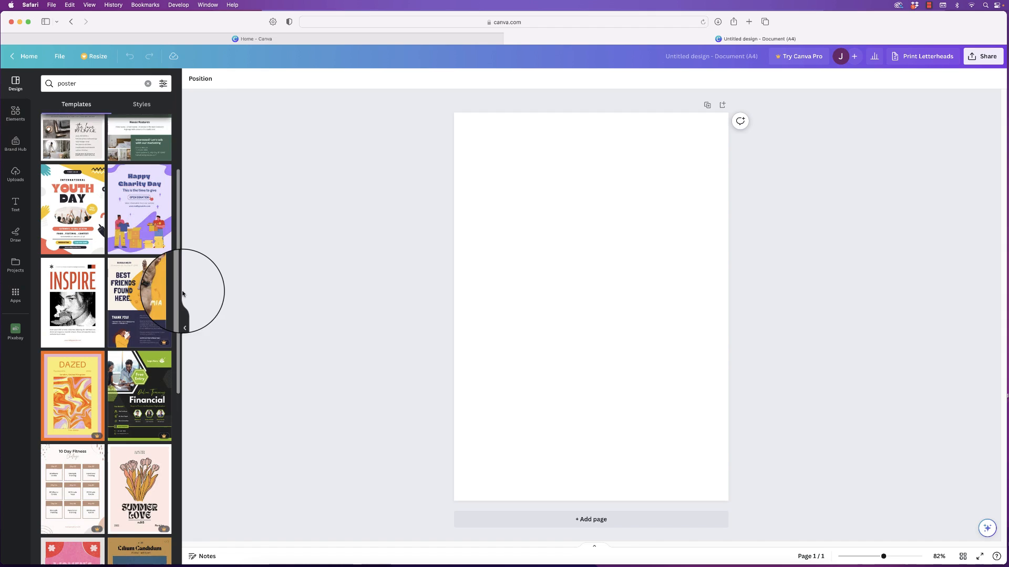
{"action": "scroll", "scroll_direction": "down", "scroll_amount": 3}
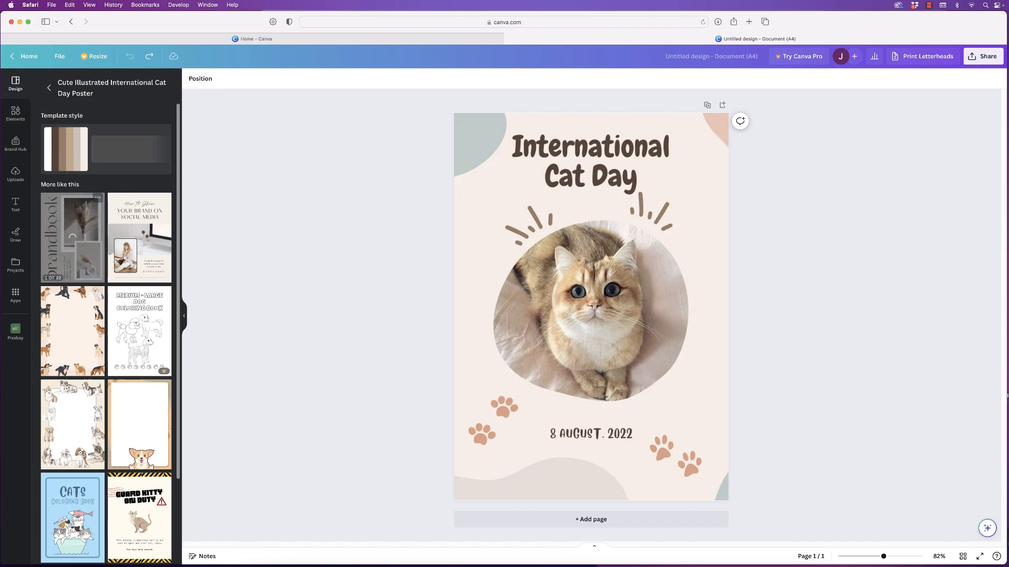
{"action": "left_click", "coordinate": [590, 308]}
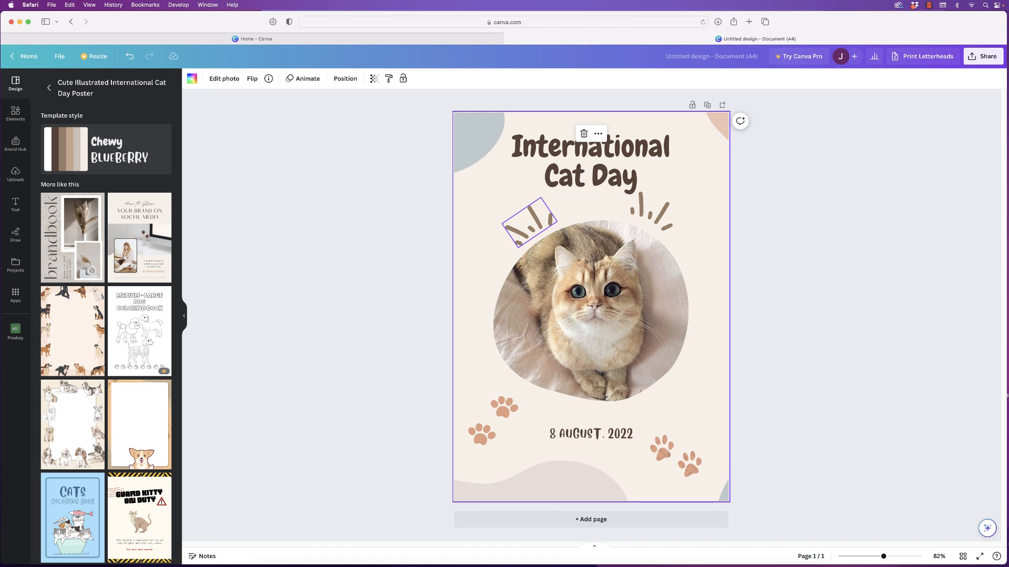
{"action": "left_click", "coordinate": [590, 161]}
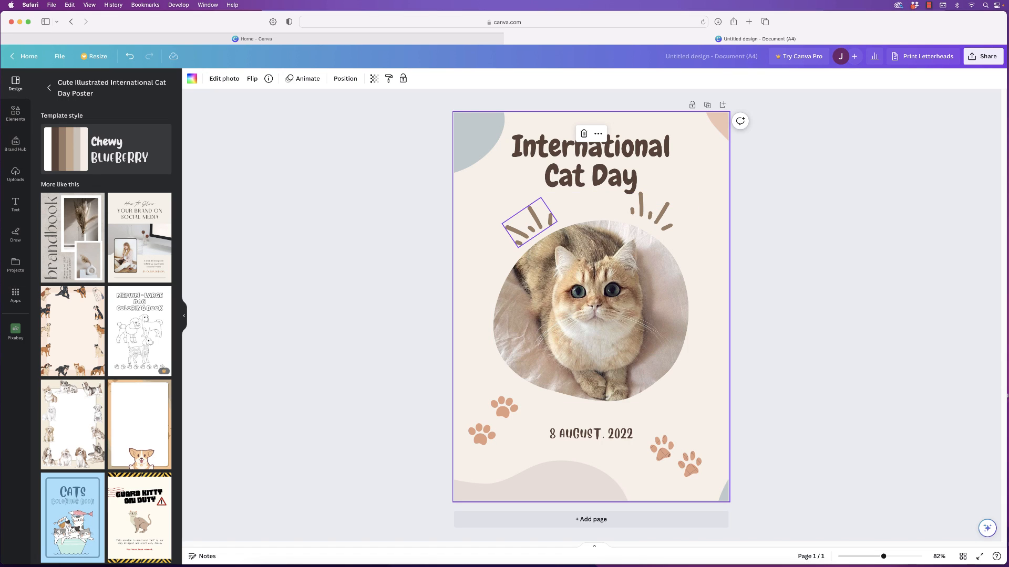
{"action": "left_click", "coordinate": [531, 224]}
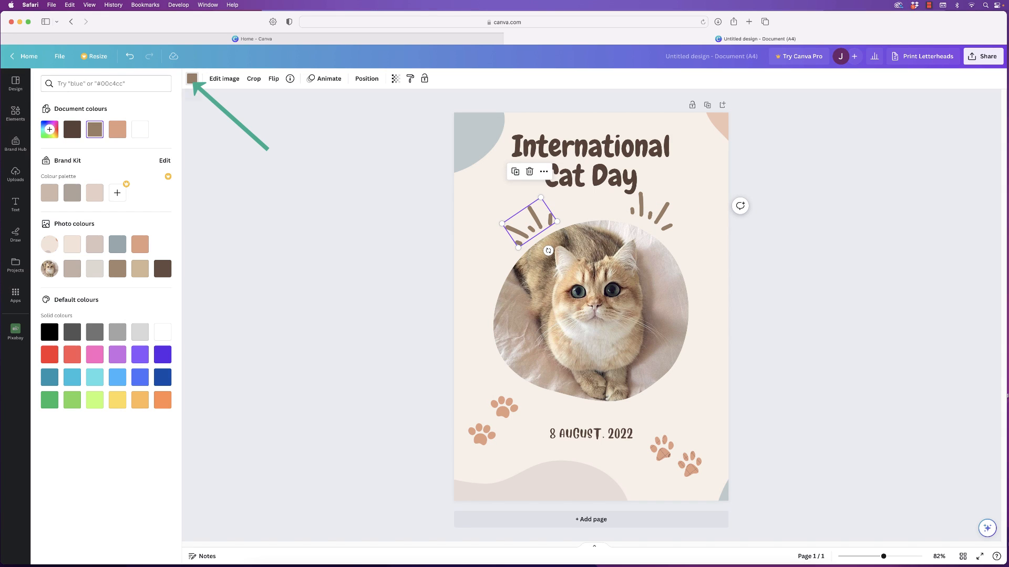
{"action": "left_click", "coordinate": [72, 355]}
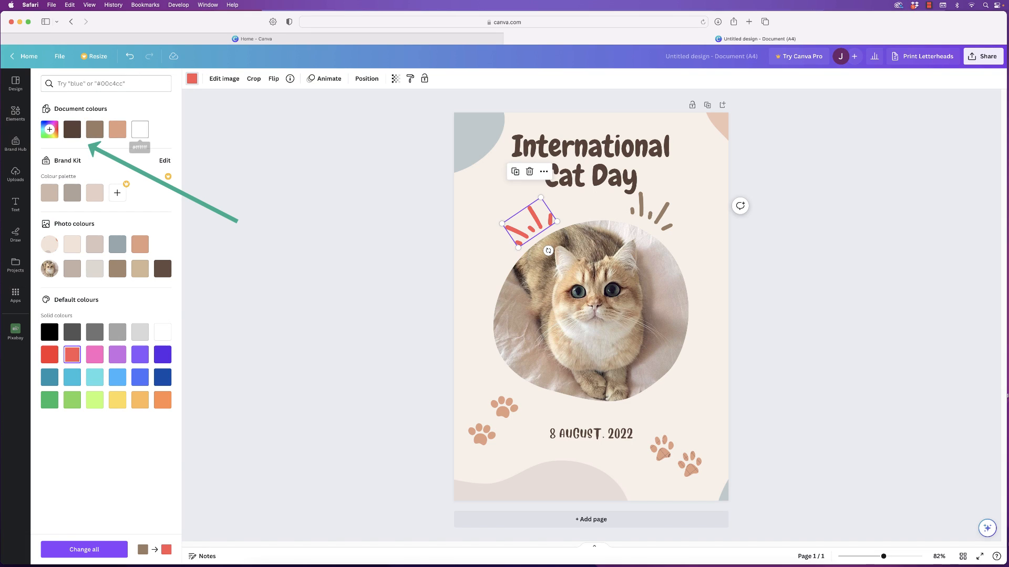
{"action": "left_click", "coordinate": [94, 129]}
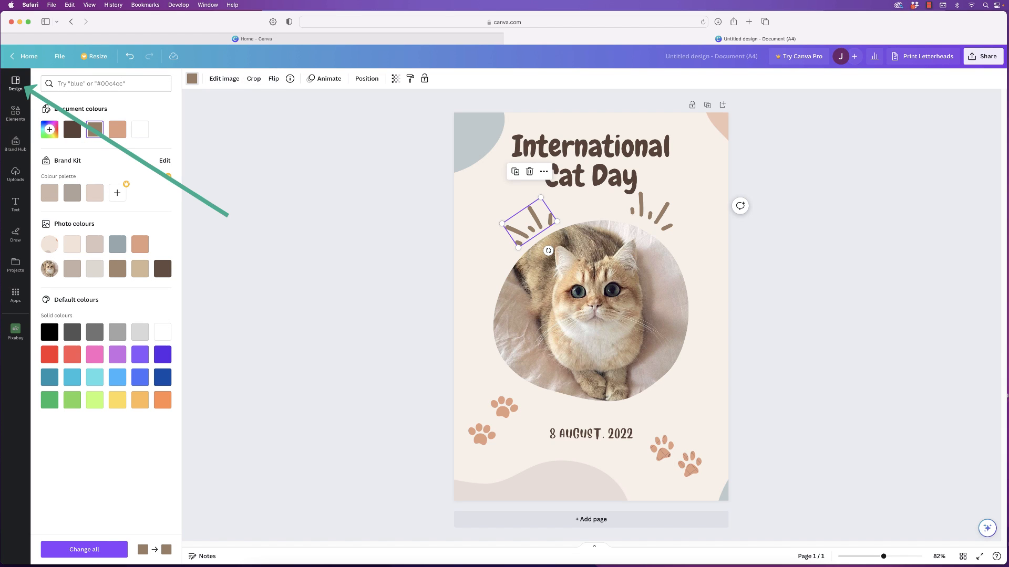
{"action": "left_click", "coordinate": [15, 84]}
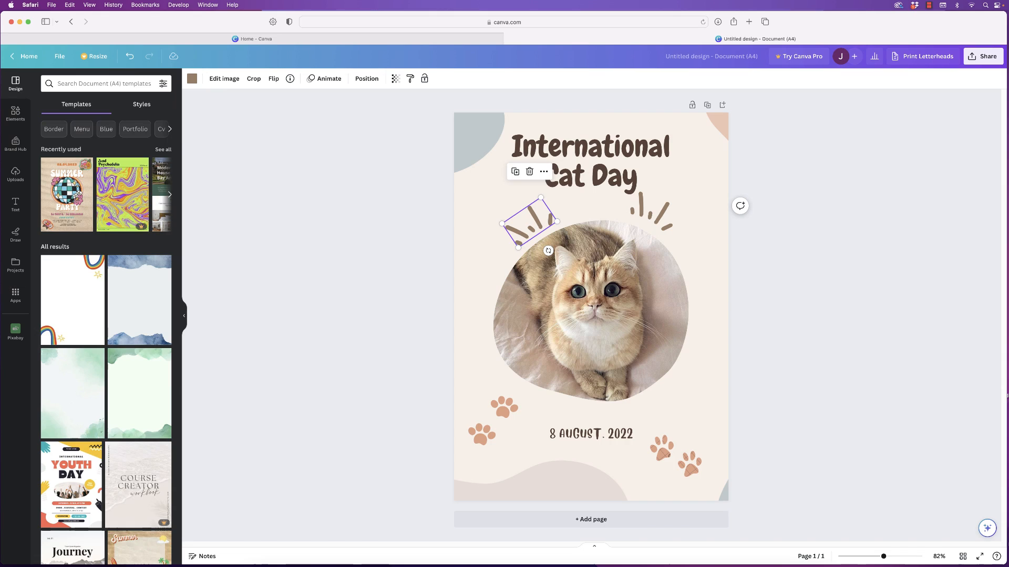
- Apply a Styles combination with serif title lettering and darker accents
{"action": "left_click", "coordinate": [141, 104]}
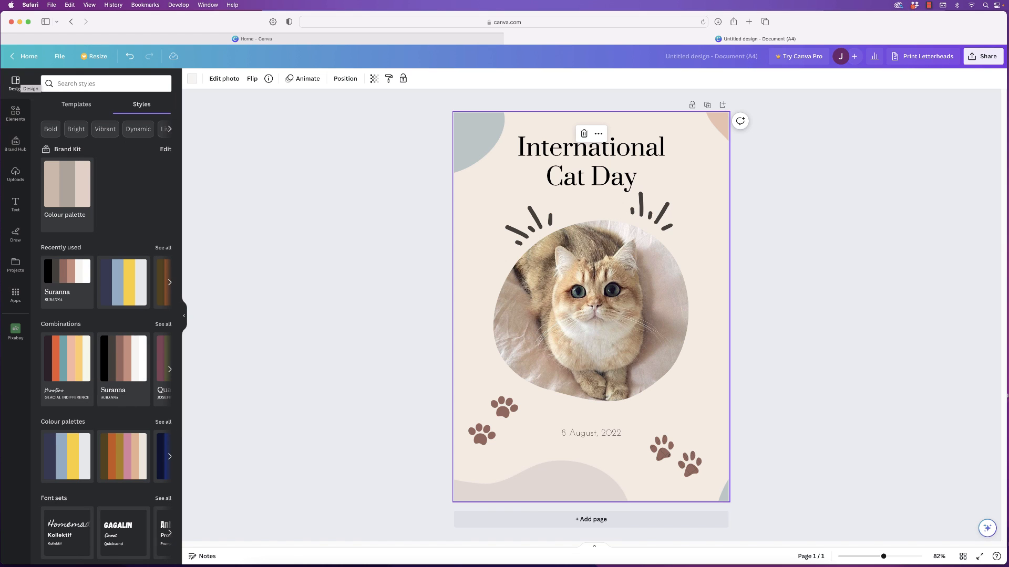
{"action": "left_click", "coordinate": [16, 113]}
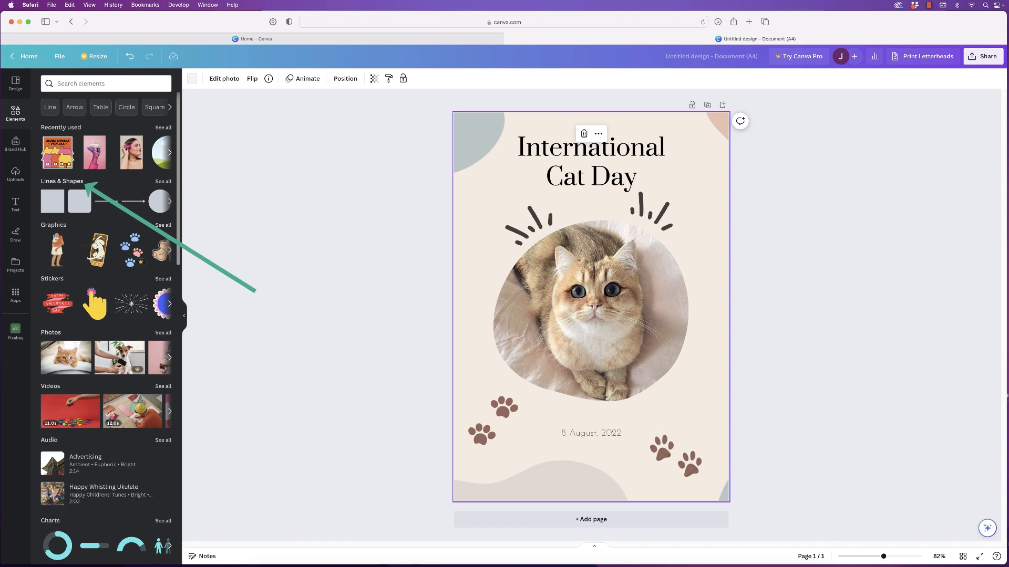
{"action": "left_click", "coordinate": [163, 181]}
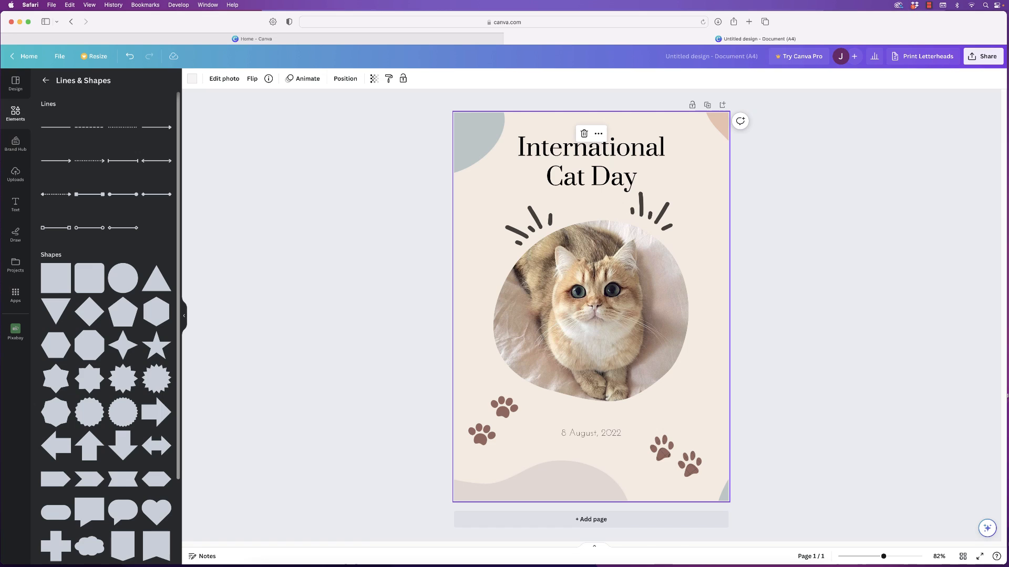
{"action": "scroll", "scroll_direction": "down", "scroll_amount": 3}
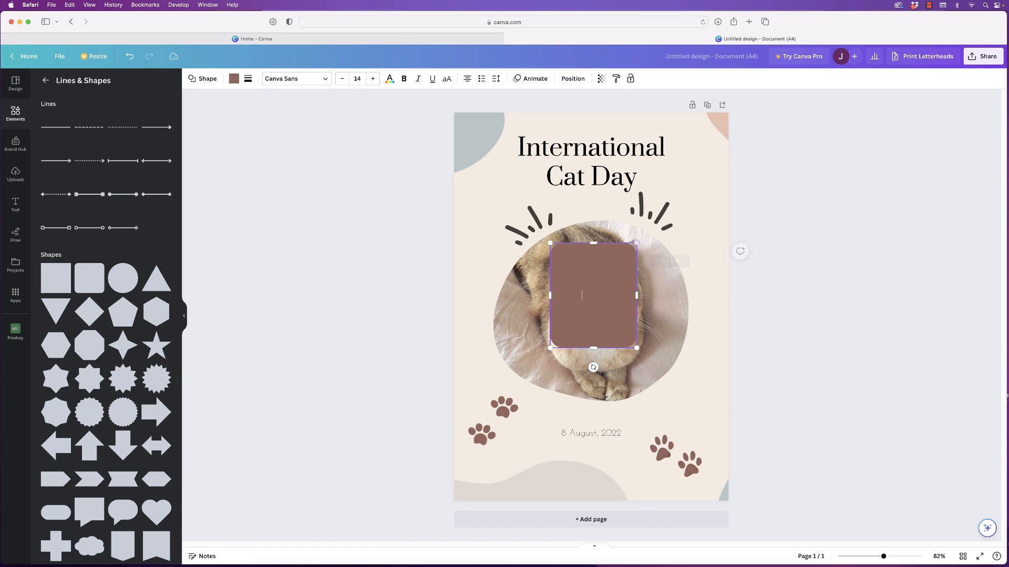
{"action": "left_click_drag", "start_coordinate": [592, 296], "coordinate": [671, 333]}
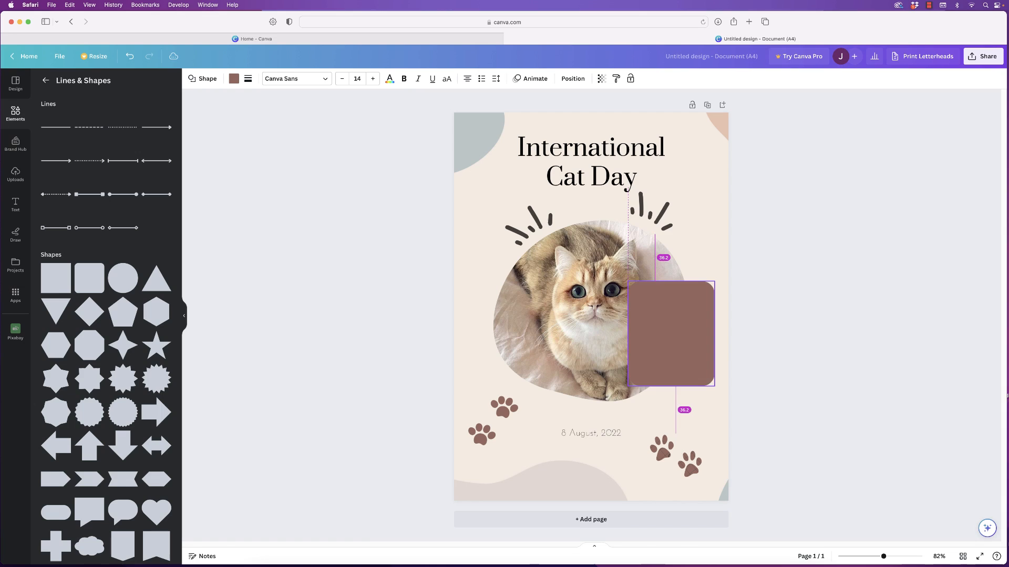
{"action": "left_click_drag", "start_coordinate": [671, 333], "coordinate": [508, 307]}
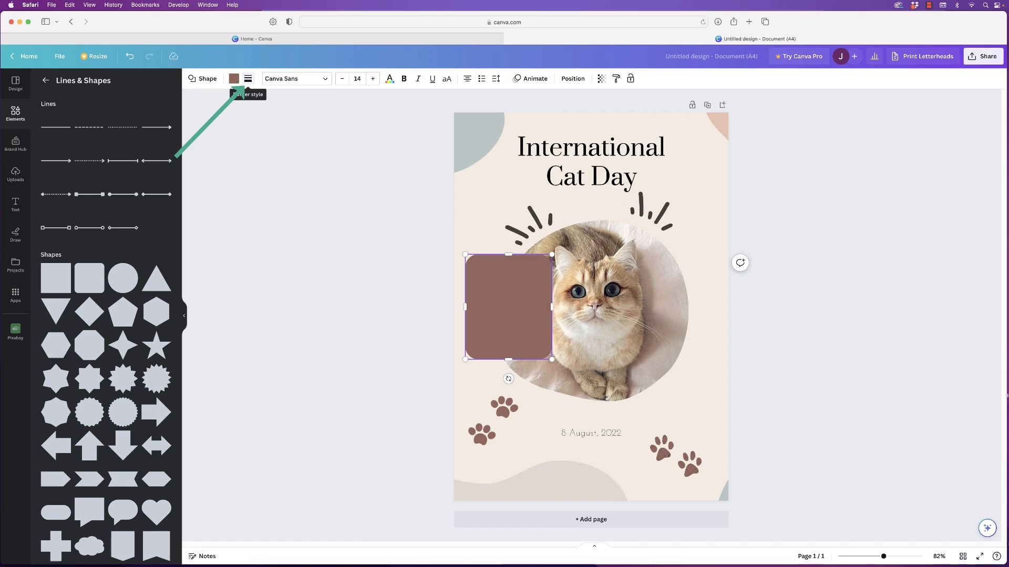
{"action": "mouse_move", "coordinate": [248, 78]}
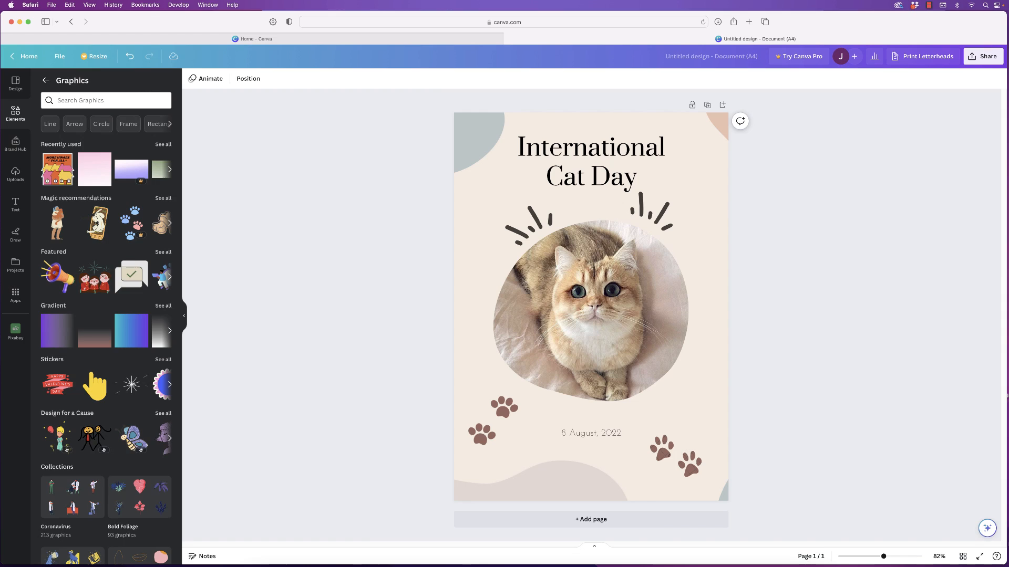
- Try a clock graphics search, then scroll the Elements library down to Frames
{"action": "left_click", "coordinate": [107, 100]}
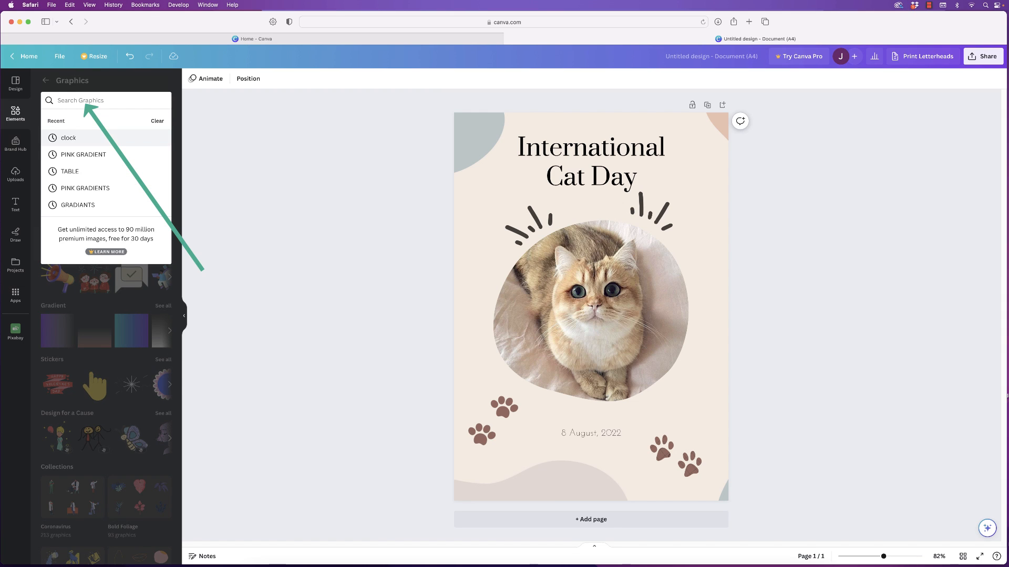
{"action": "left_click", "coordinate": [68, 138]}
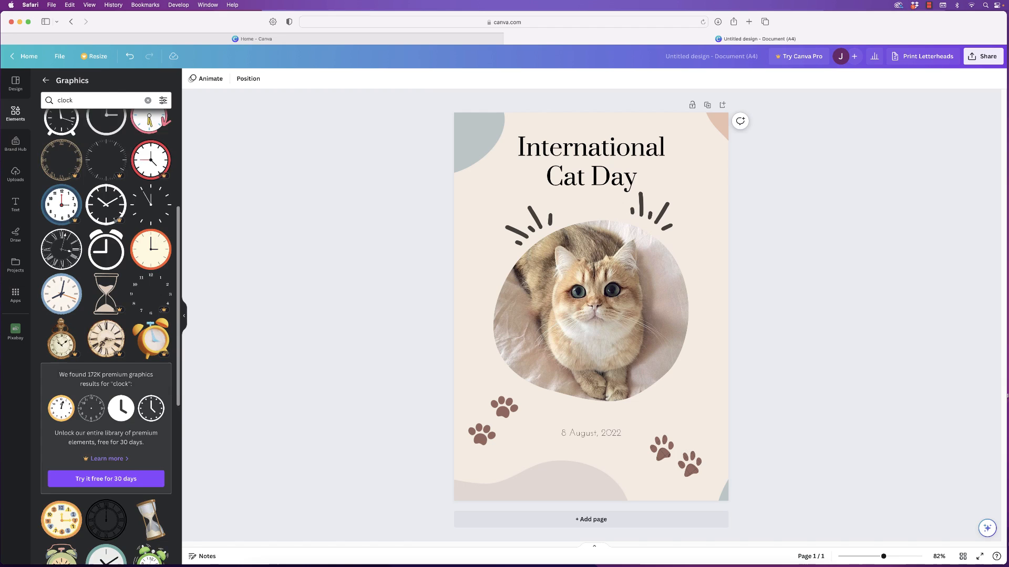
{"action": "scroll", "scroll_direction": "down", "scroll_amount": 3}
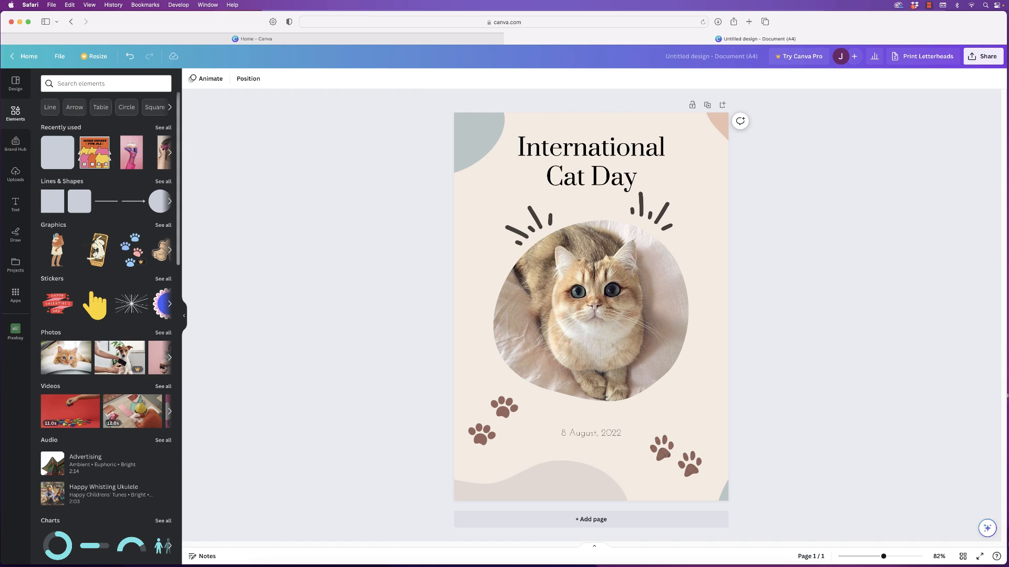
{"action": "scroll", "scroll_direction": "down", "scroll_amount": 3}
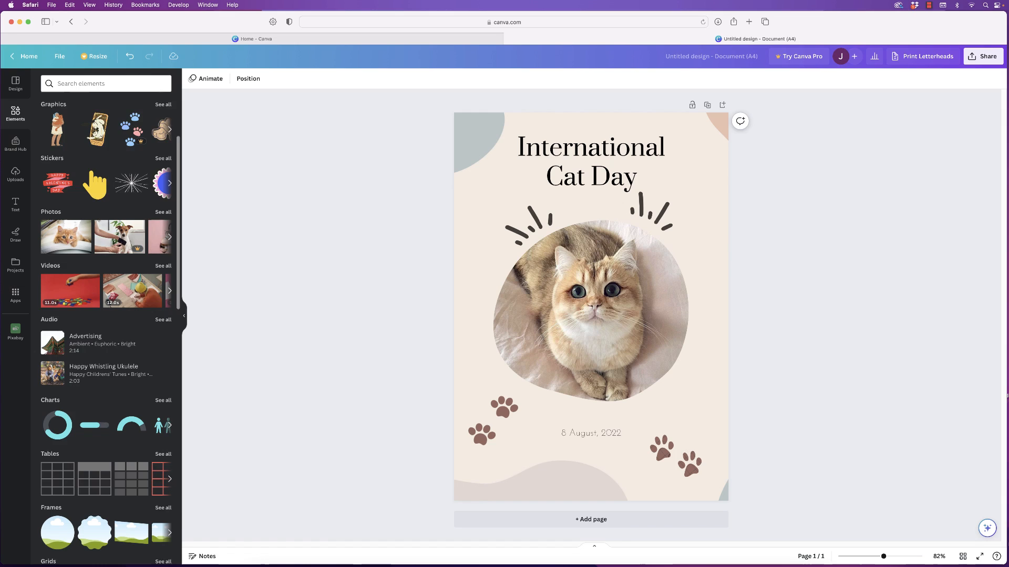
{"action": "scroll", "scroll_direction": "down", "scroll_amount": 3}
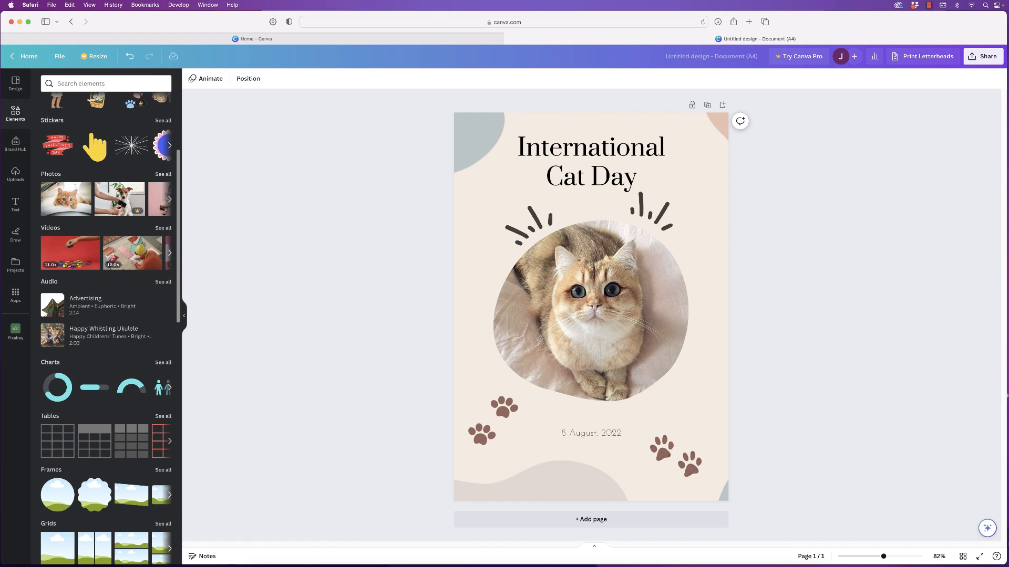
{"action": "scroll", "scroll_direction": "down", "scroll_amount": 3}
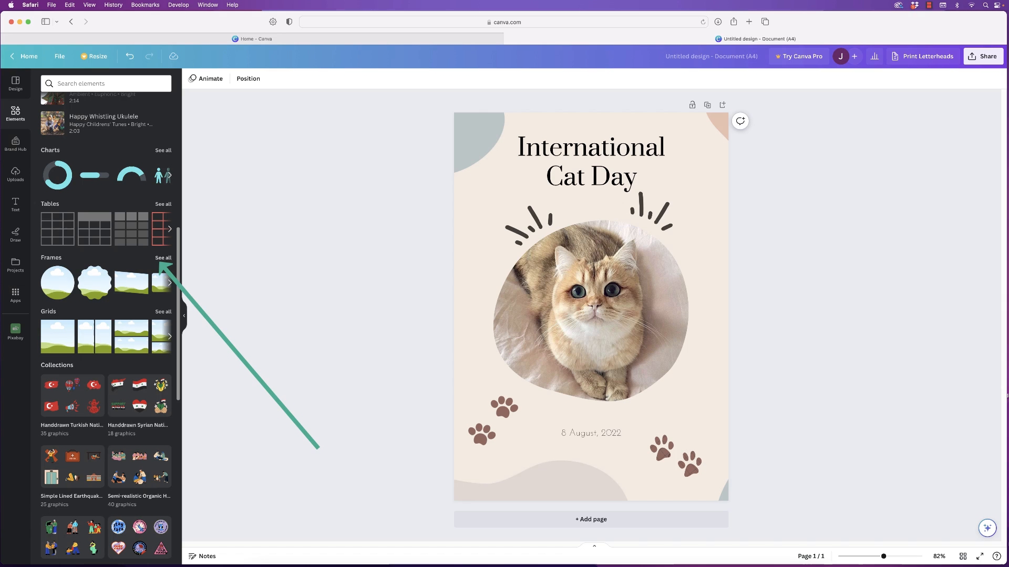
{"action": "left_click", "coordinate": [164, 258]}
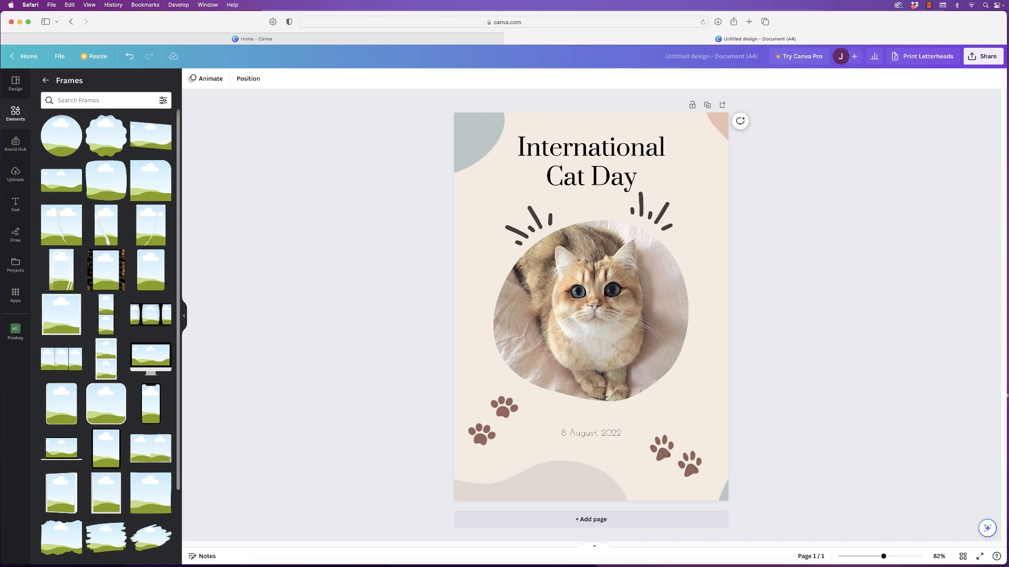
{"action": "scroll", "scroll_direction": "down", "scroll_amount": 3}
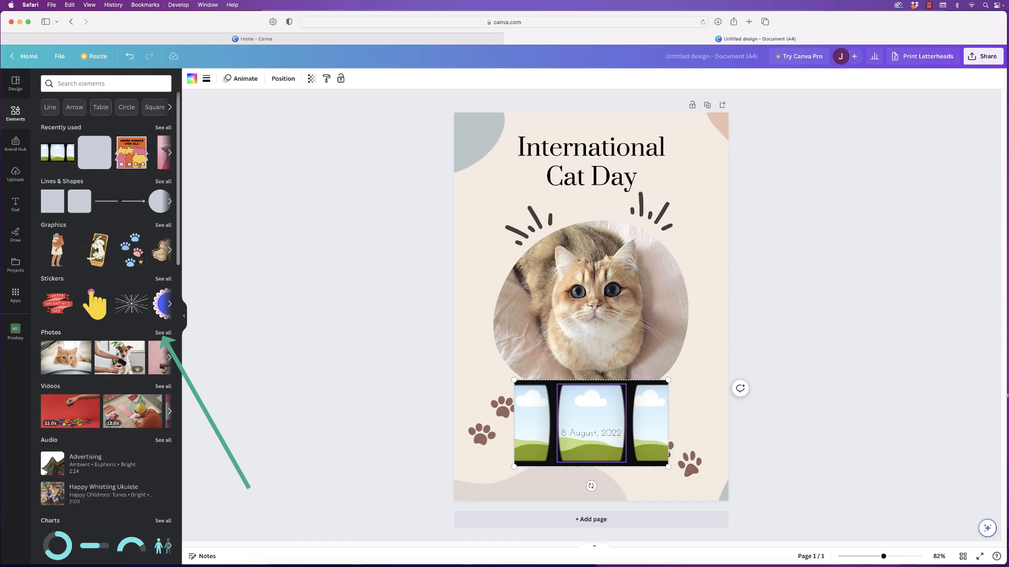
{"action": "left_click", "coordinate": [163, 332]}
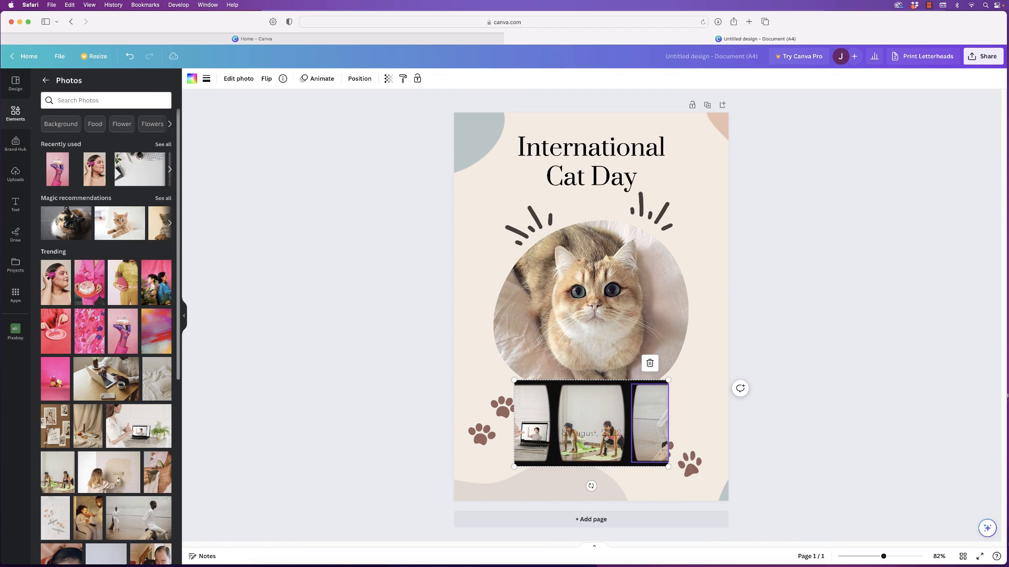
{"action": "left_click", "coordinate": [238, 78]}
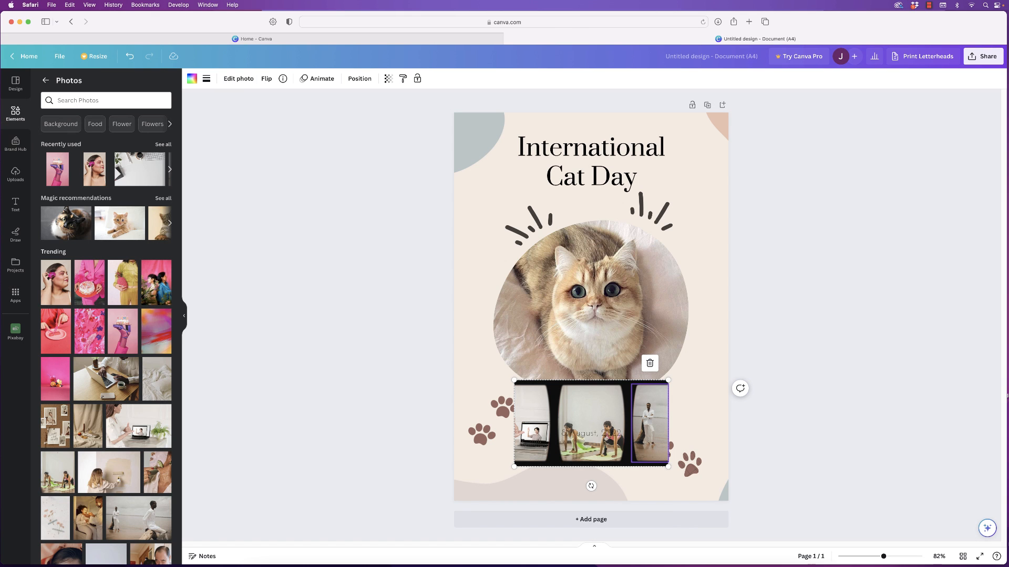
{"action": "left_click_drag", "start_coordinate": [590, 422], "coordinate": [529, 172]}
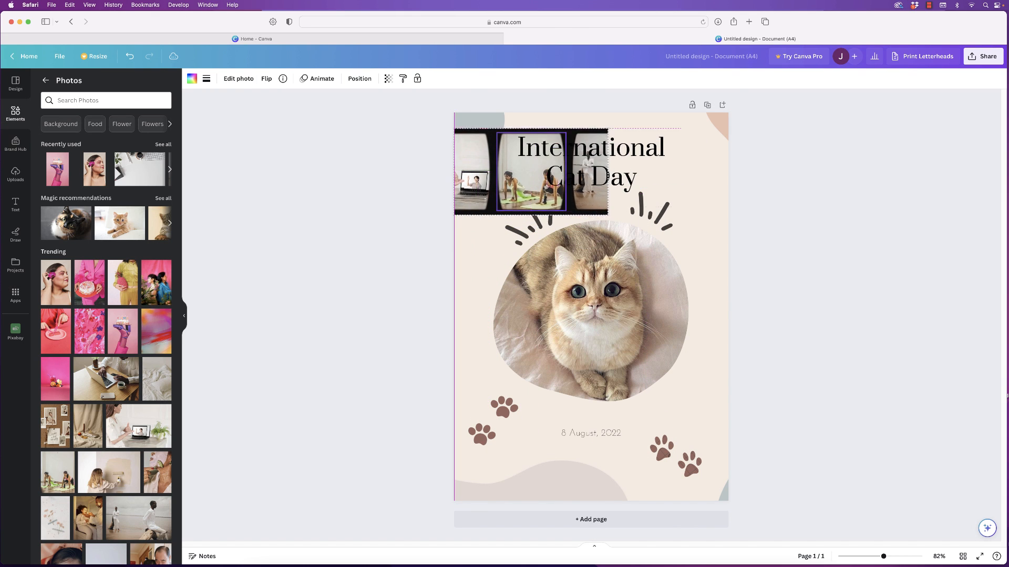
{"action": "left_click_drag", "start_coordinate": [531, 172], "coordinate": [590, 284]}
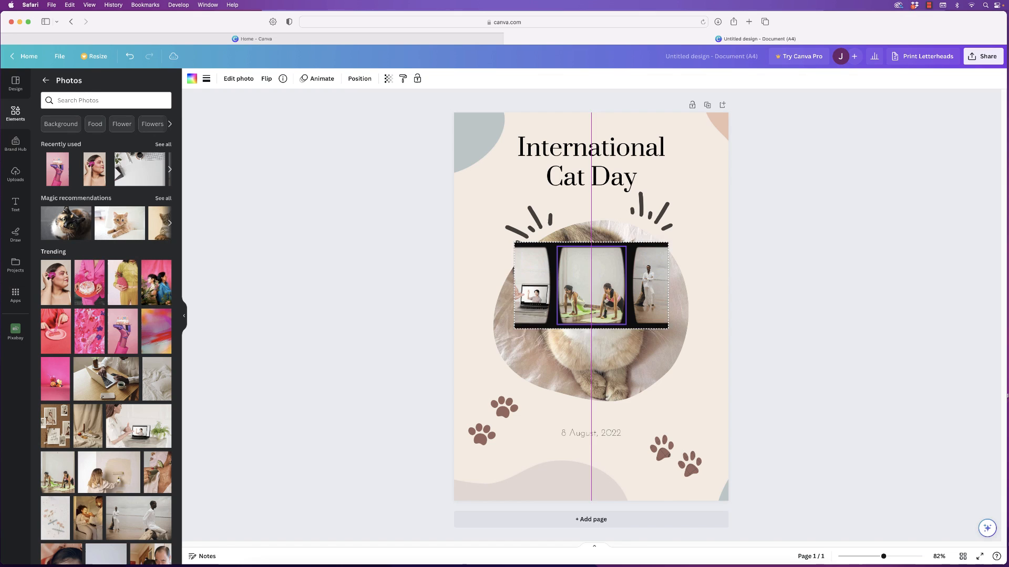
{"action": "left_click_drag", "start_coordinate": [668, 244], "coordinate": [716, 228]}
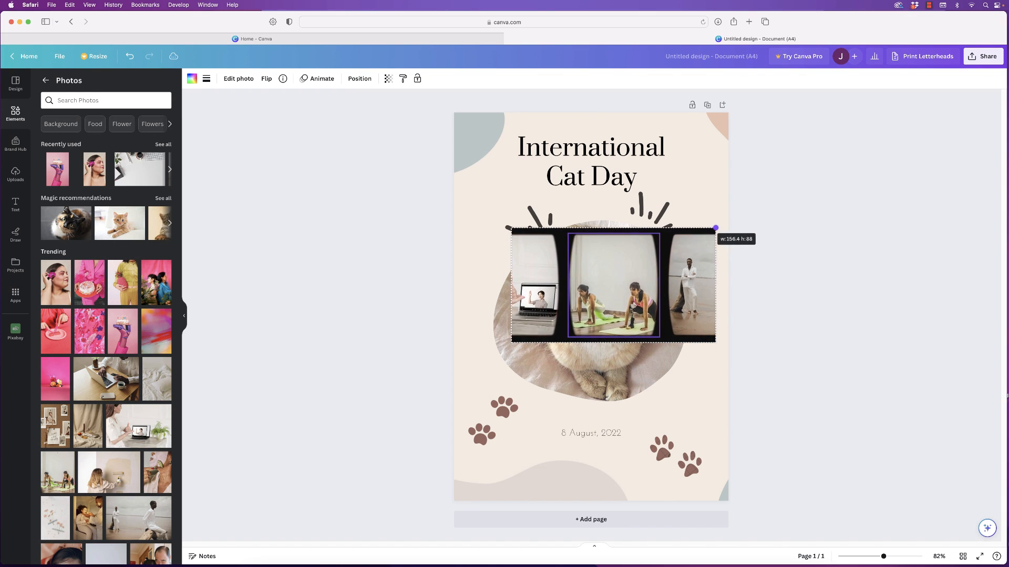
{"action": "left_click_drag", "start_coordinate": [716, 228], "coordinate": [647, 266]}
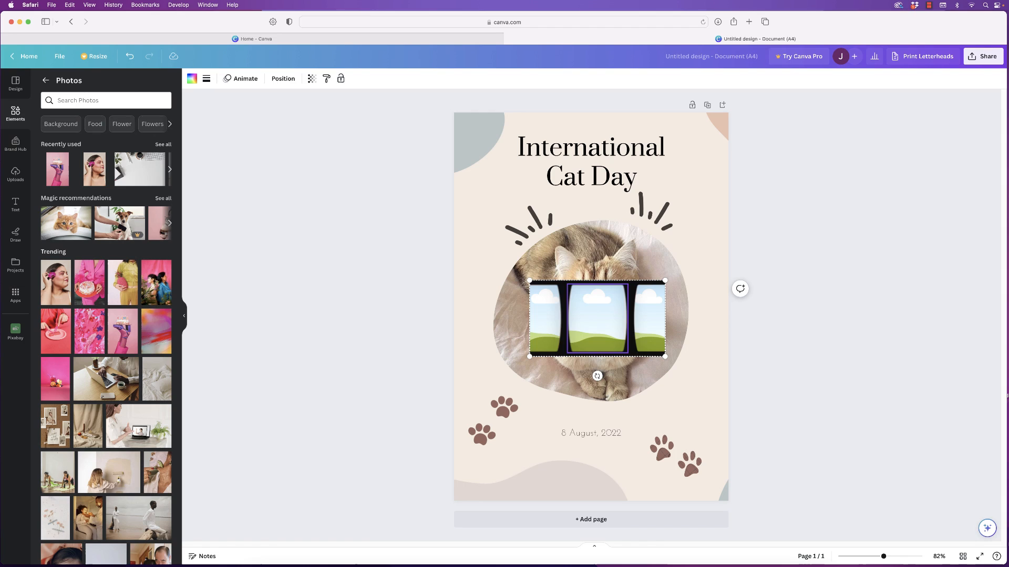
{"action": "left_click", "coordinate": [15, 114]}
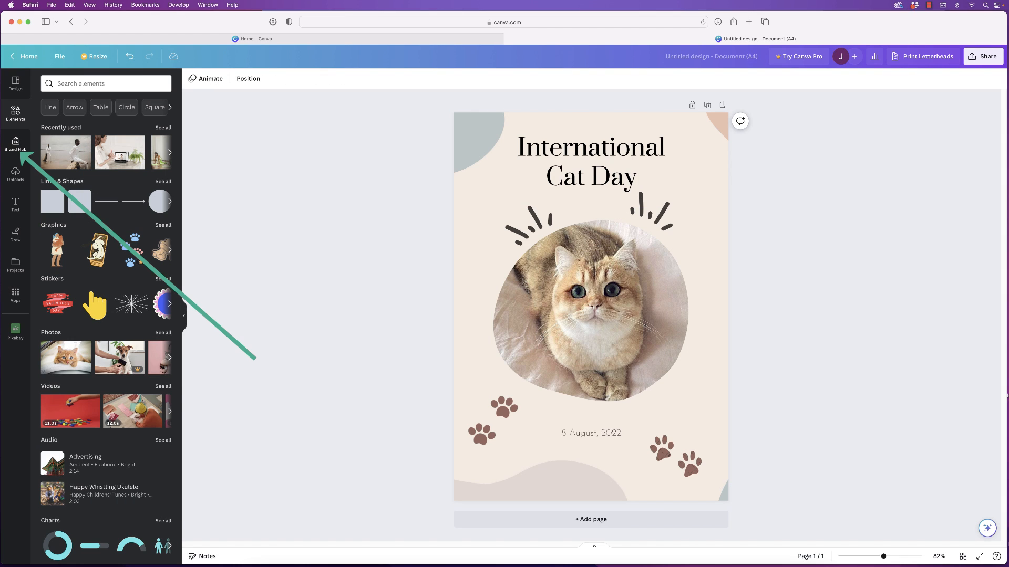
- Open the Brand Hub, then the Uploads library of previously uploaded images
{"action": "left_click", "coordinate": [14, 142]}
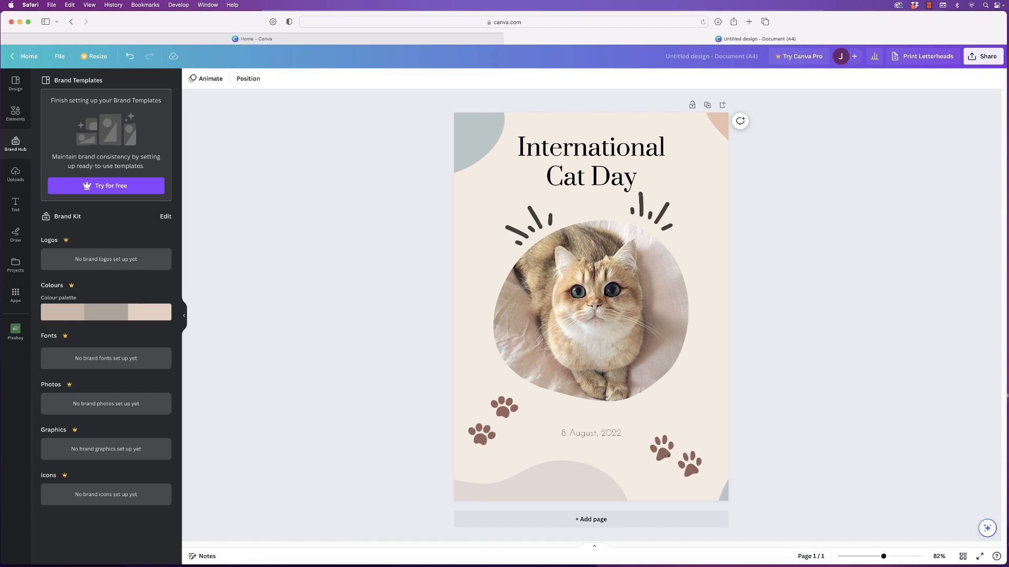
{"action": "left_click", "coordinate": [15, 174]}
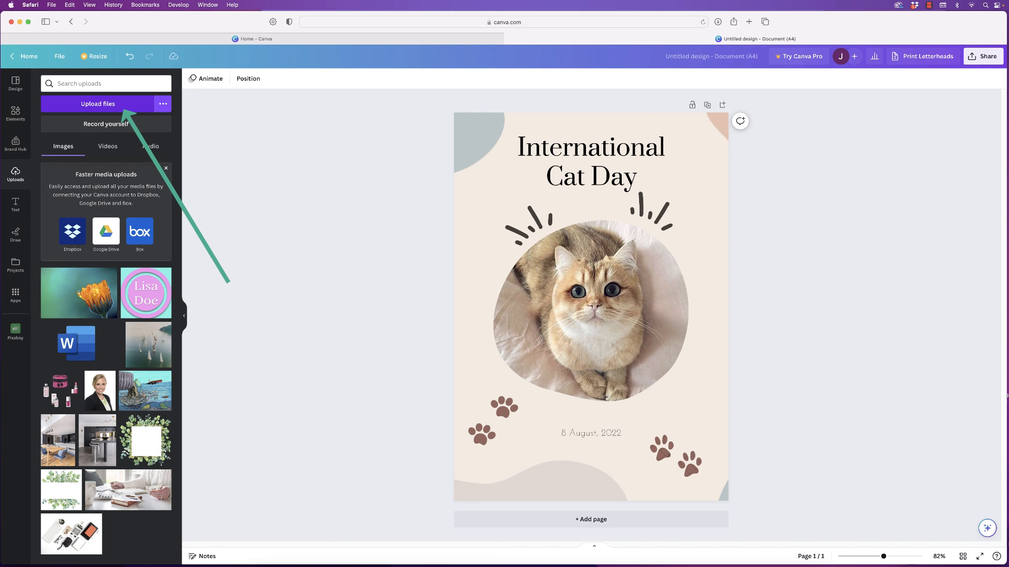
- Upload the red heart SVG and drag it around the poster
{"action": "left_click", "coordinate": [97, 103]}
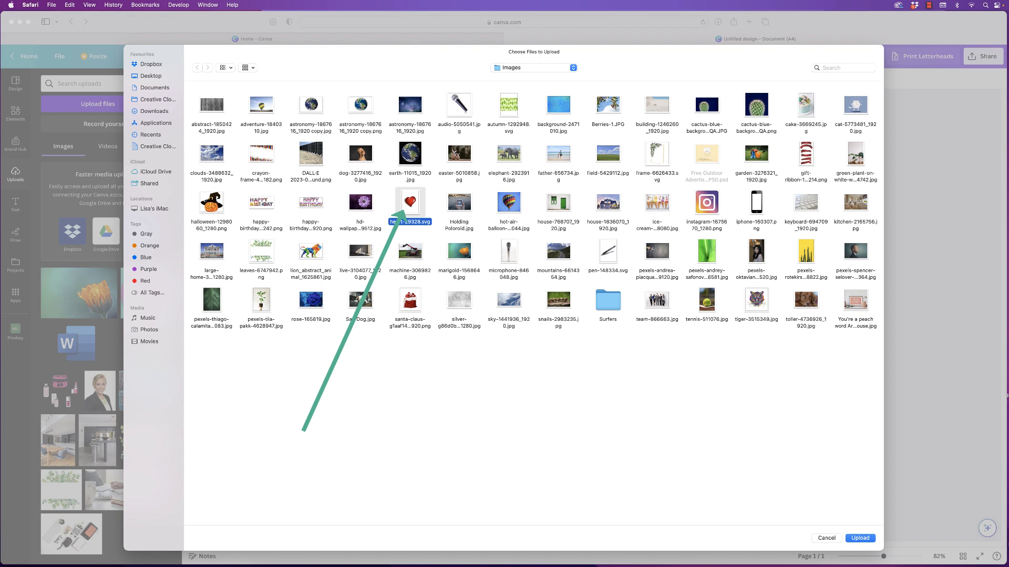
{"action": "left_click", "coordinate": [859, 538]}
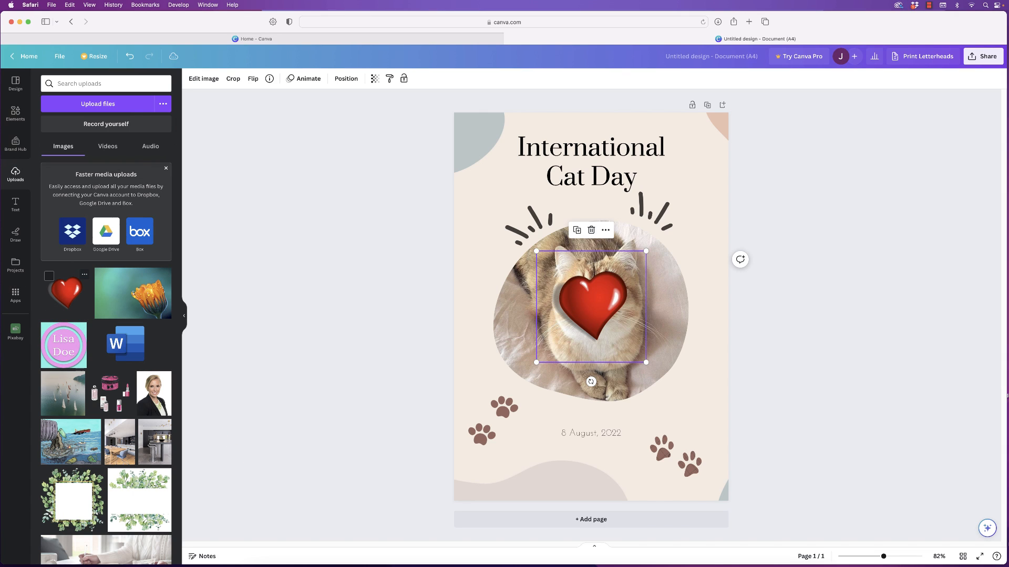
{"action": "left_click_drag", "start_coordinate": [590, 306], "coordinate": [549, 373]}
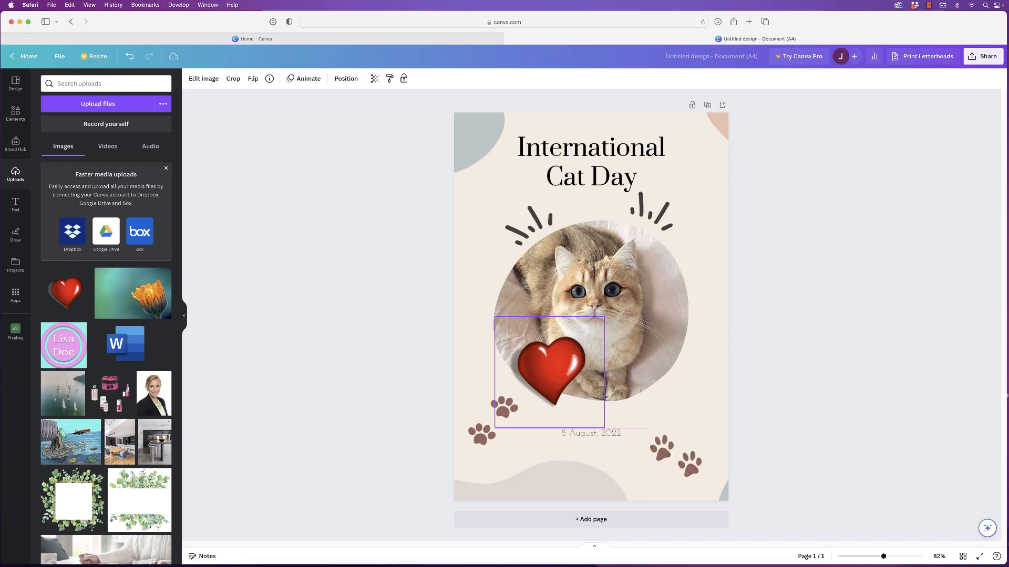
{"action": "left_click_drag", "start_coordinate": [548, 372], "coordinate": [514, 206]}
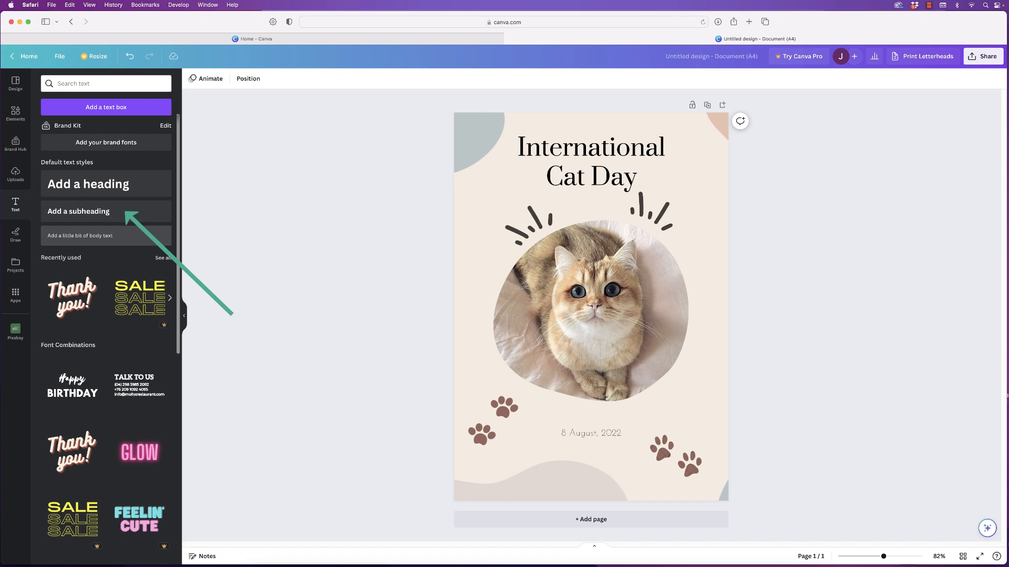
- Add a subheading reading 'TYPE' just above the date, set in Lovelo
{"action": "left_click", "coordinate": [78, 211]}
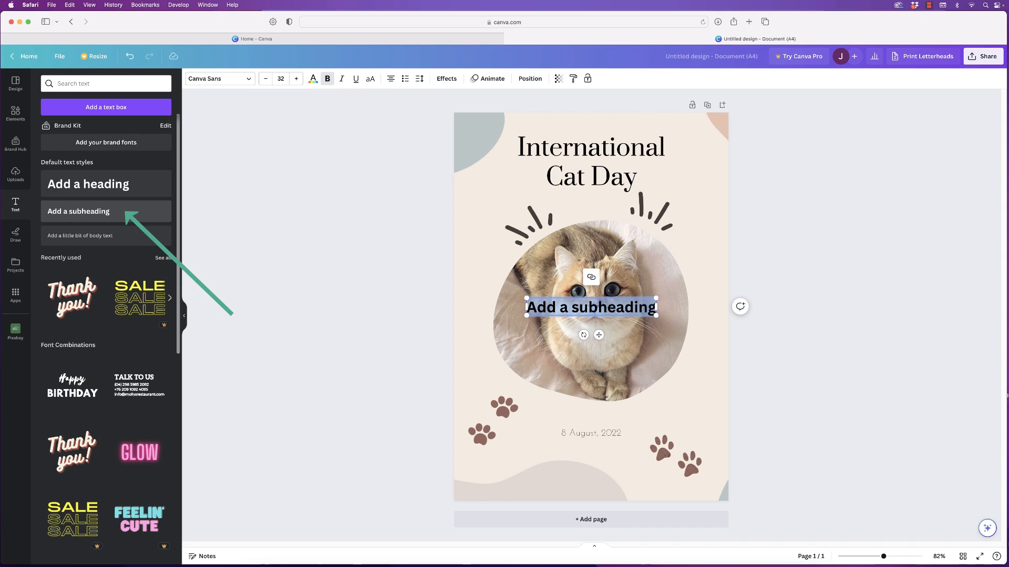
{"action": "left_click_drag", "start_coordinate": [590, 307], "coordinate": [593, 316]}
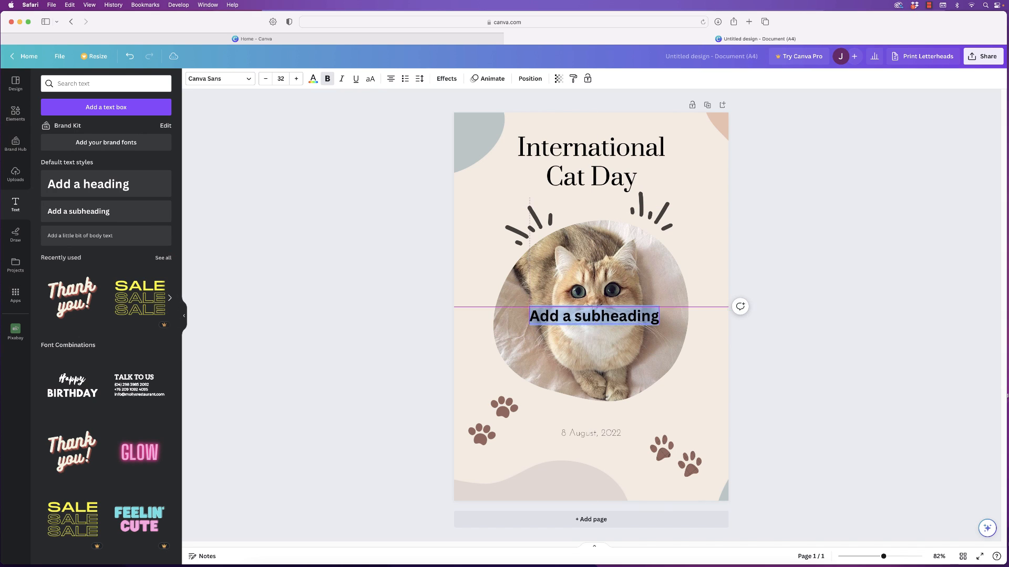
{"action": "left_click_drag", "start_coordinate": [593, 316], "coordinate": [593, 418]}
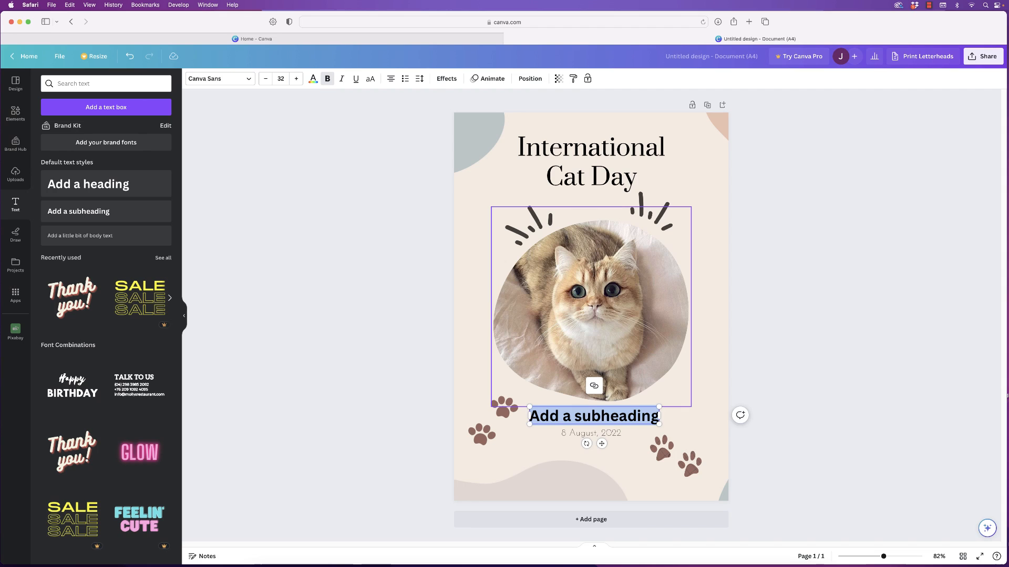
{"action": "type", "text": "type"}
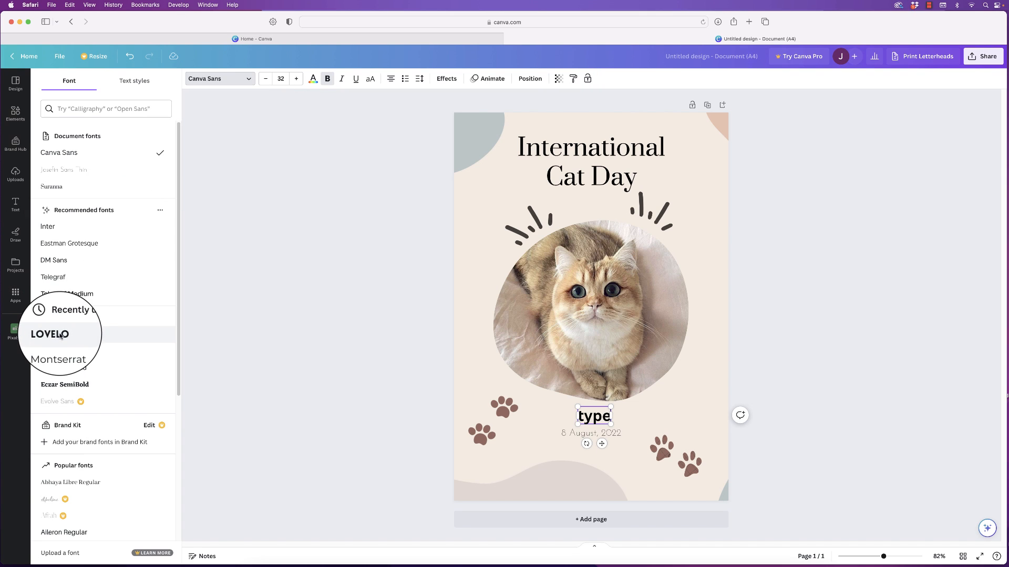
{"action": "left_click", "coordinate": [53, 334]}
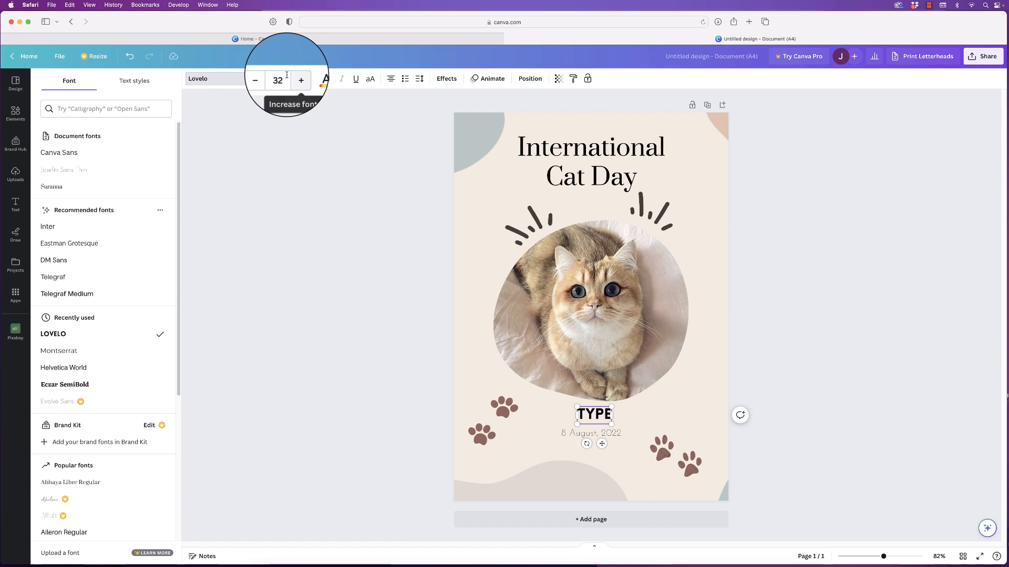
{"action": "left_click", "coordinate": [324, 78]}
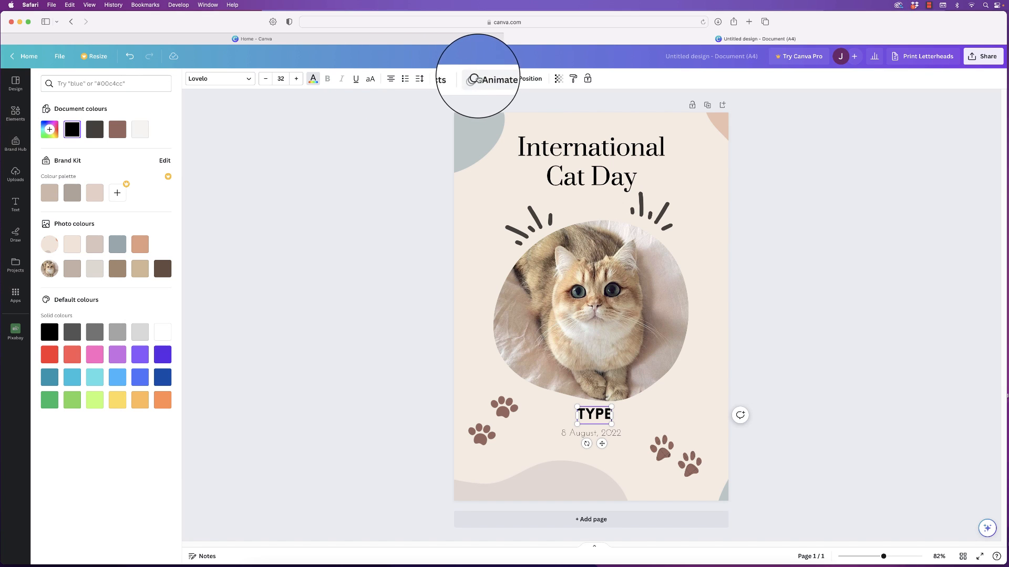
{"action": "mouse_move", "coordinate": [558, 79]}
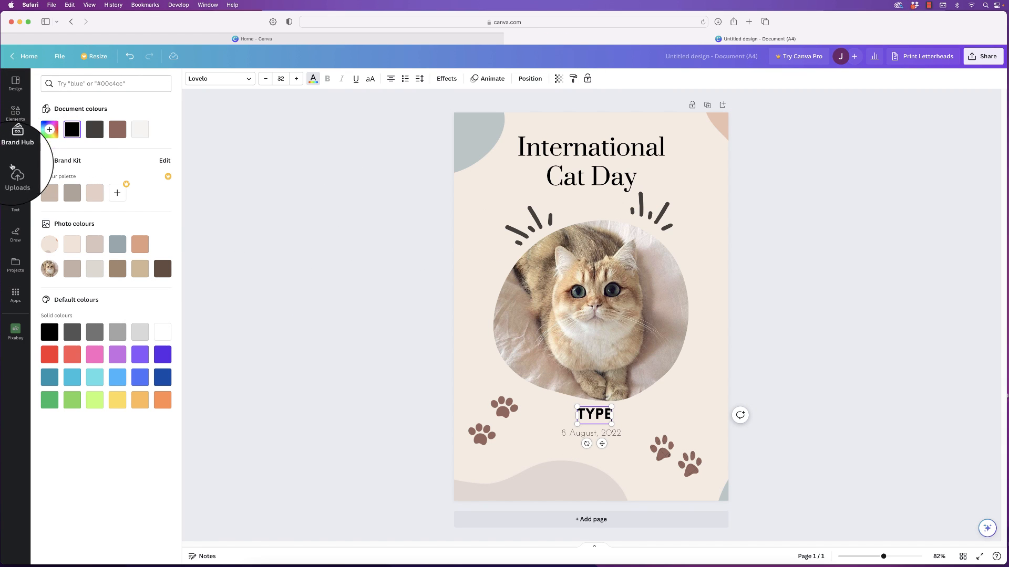
- Try a 'Thank you!' text design, then restore the framed cat photo and select the TYPE caption
{"action": "left_click", "coordinate": [15, 204]}
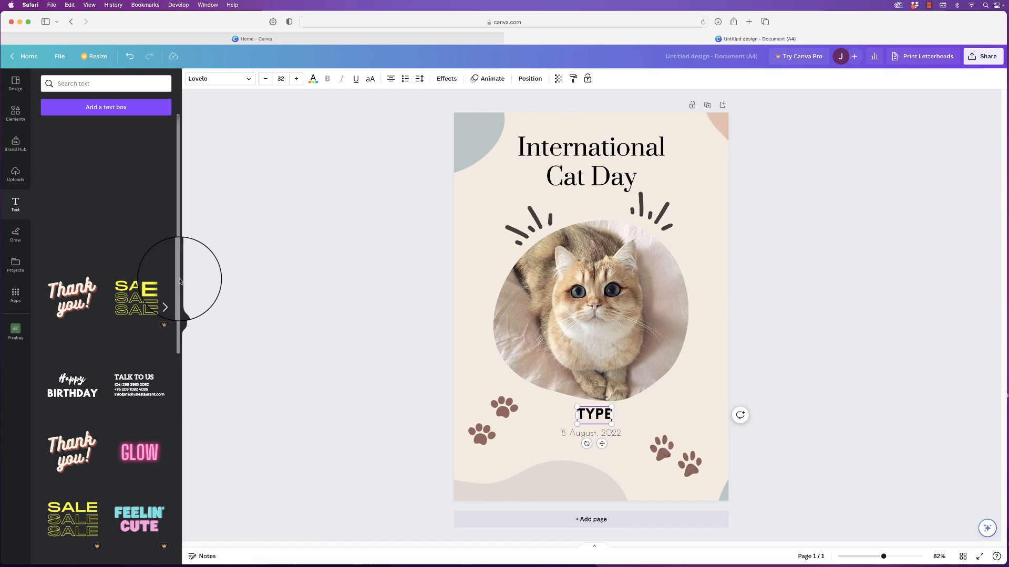
{"action": "scroll", "scroll_direction": "down", "scroll_amount": 3}
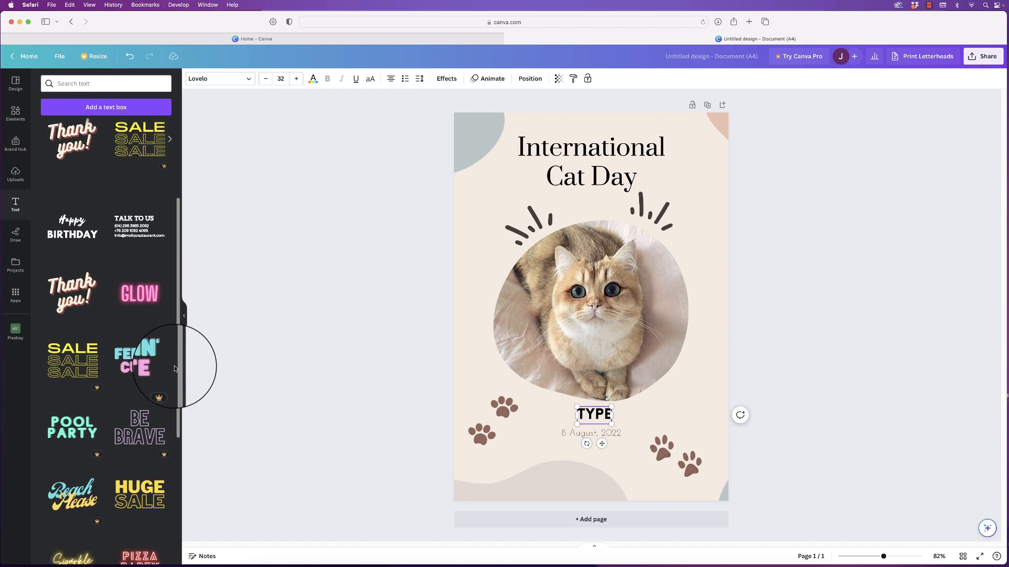
{"action": "scroll", "scroll_direction": "down", "scroll_amount": 3}
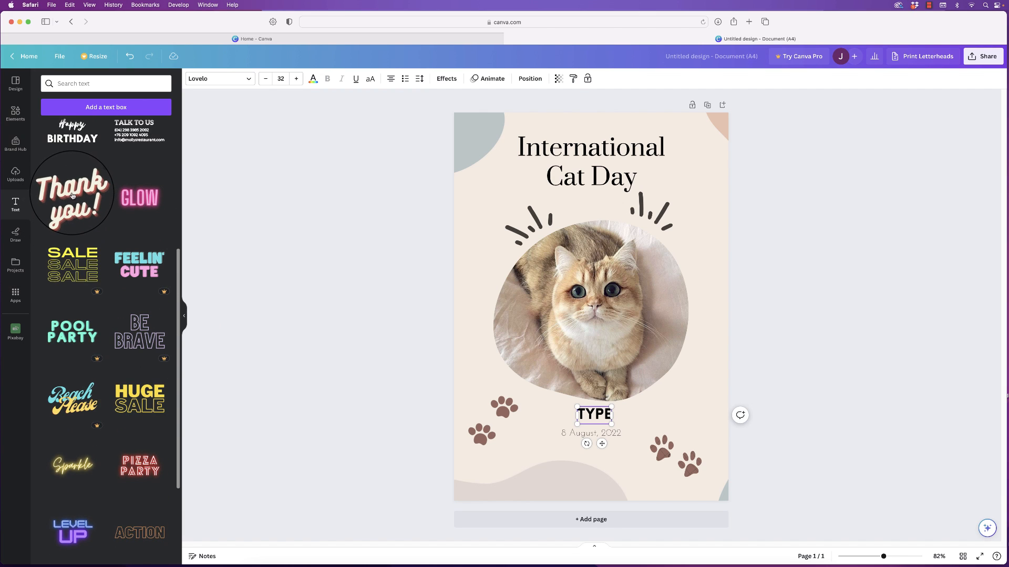
{"action": "left_click", "coordinate": [72, 193]}
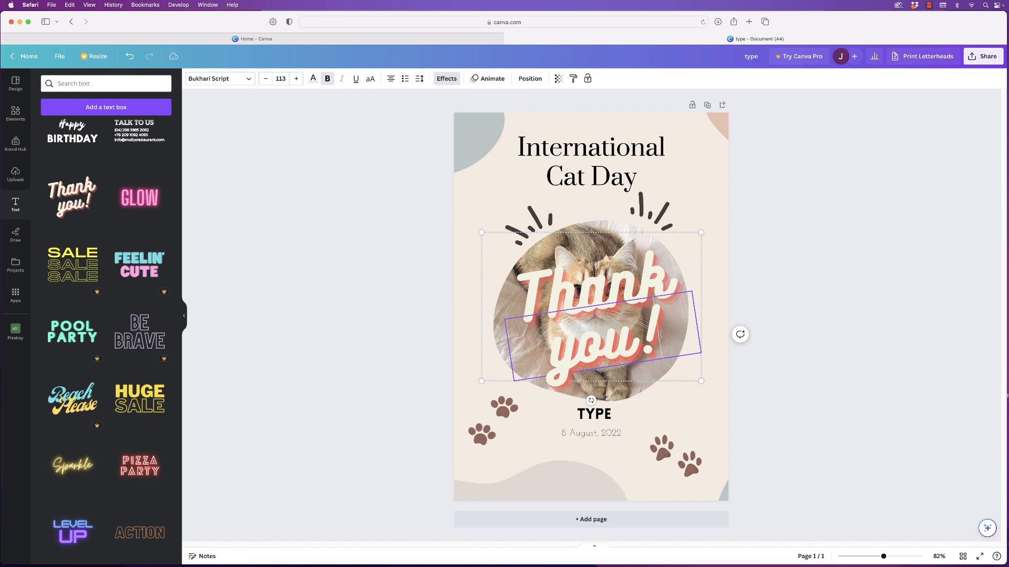
{"action": "double_click", "coordinate": [585, 341]}
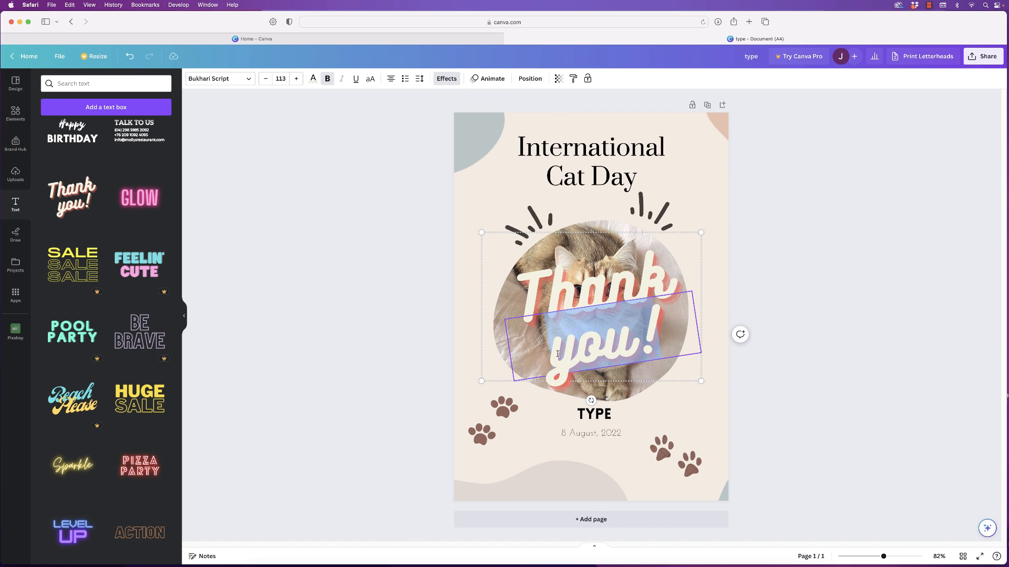
{"action": "type", "text": "type"}
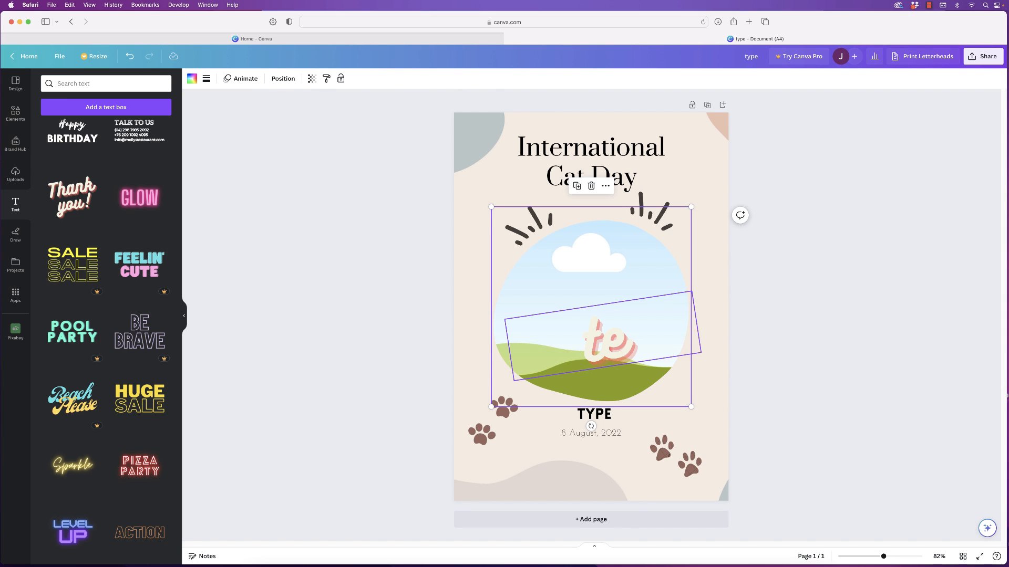
{"action": "left_click", "coordinate": [593, 413]}
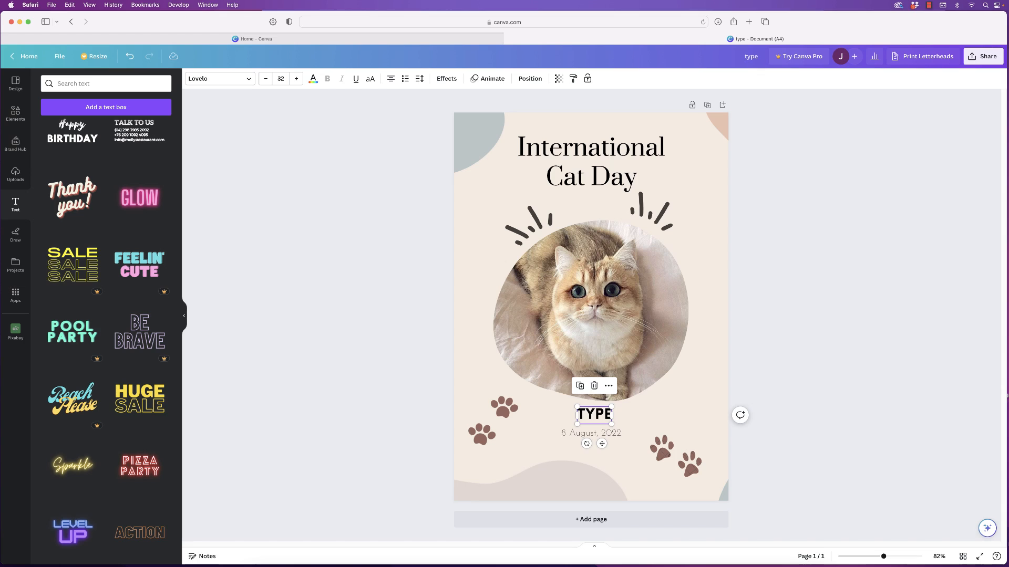
{"action": "left_click", "coordinate": [590, 432]}
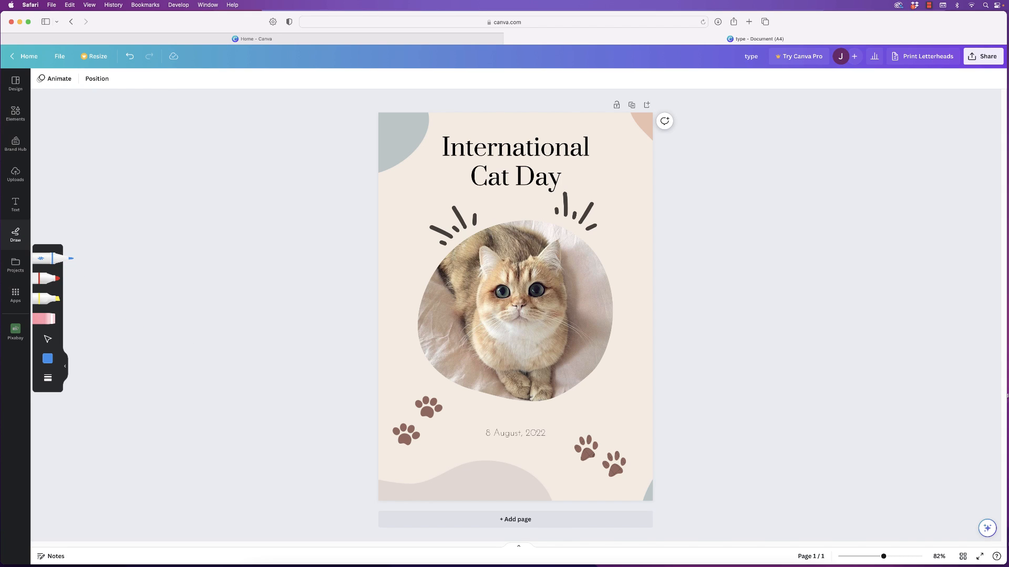
- Set the pen to muted beige at 100 transparency, draw a test stroke, then erase it
{"action": "left_click", "coordinate": [47, 359]}
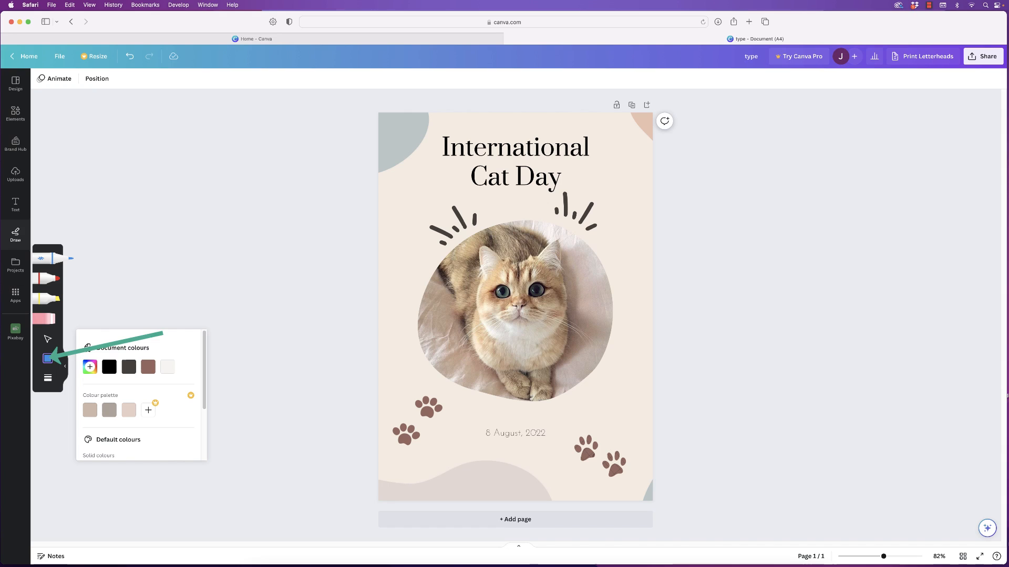
{"action": "left_click", "coordinate": [48, 377]}
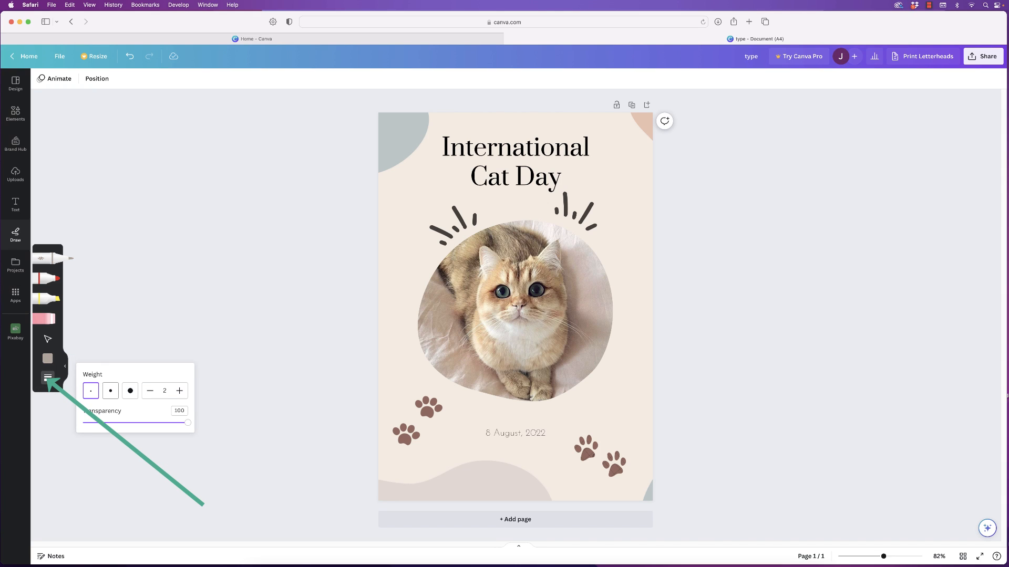
{"action": "left_click_drag", "start_coordinate": [186, 423], "coordinate": [109, 422]}
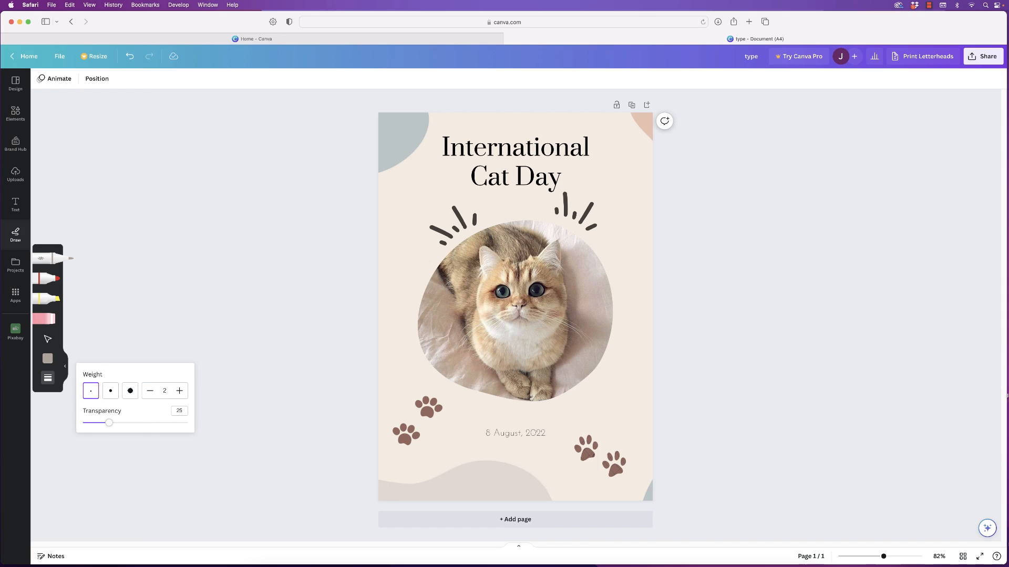
{"action": "left_click_drag", "start_coordinate": [109, 423], "coordinate": [187, 422]}
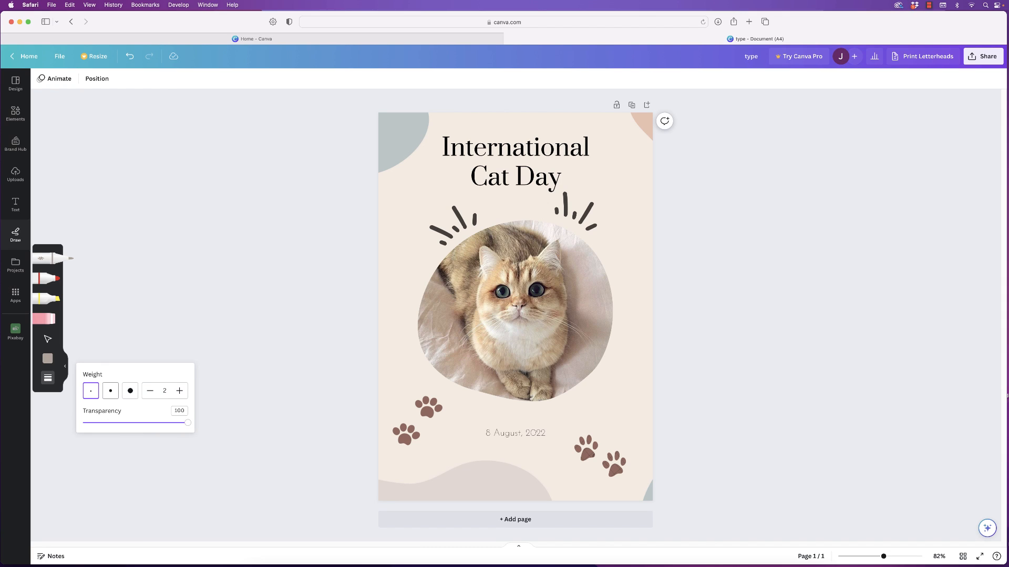
{"action": "left_click", "coordinate": [110, 390]}
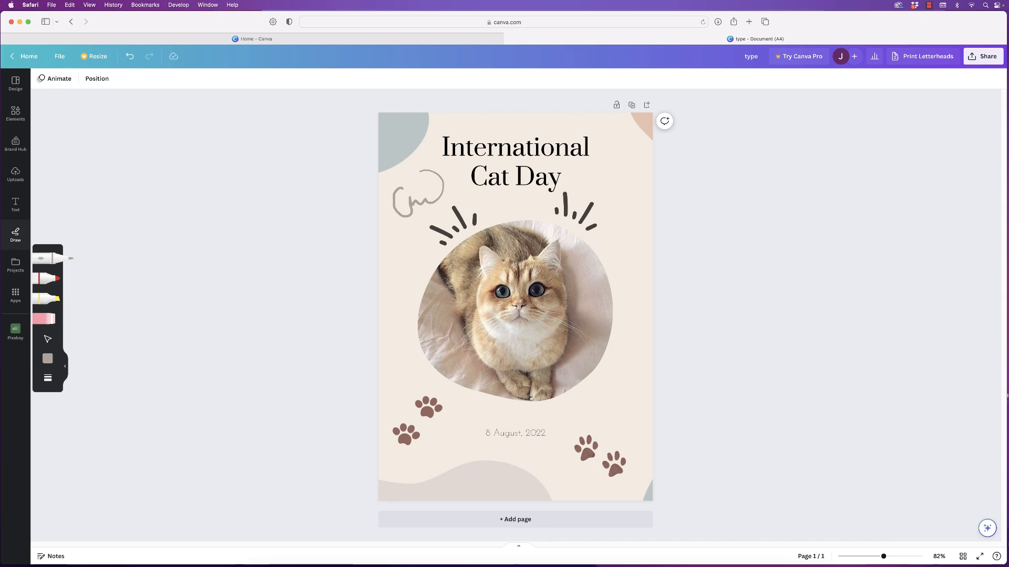
{"action": "left_click", "coordinate": [47, 319]}
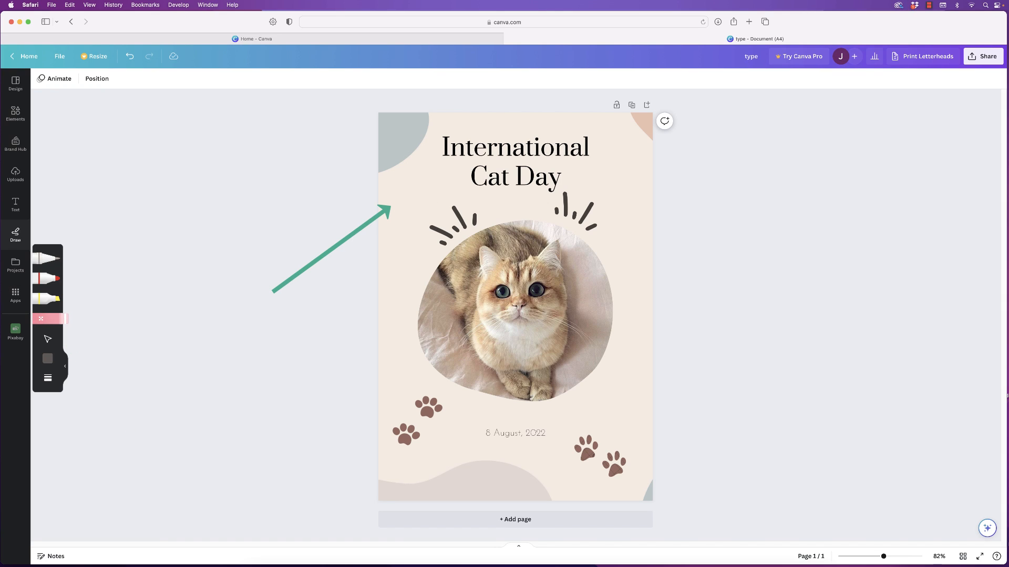
{"action": "left_click", "coordinate": [15, 264]}
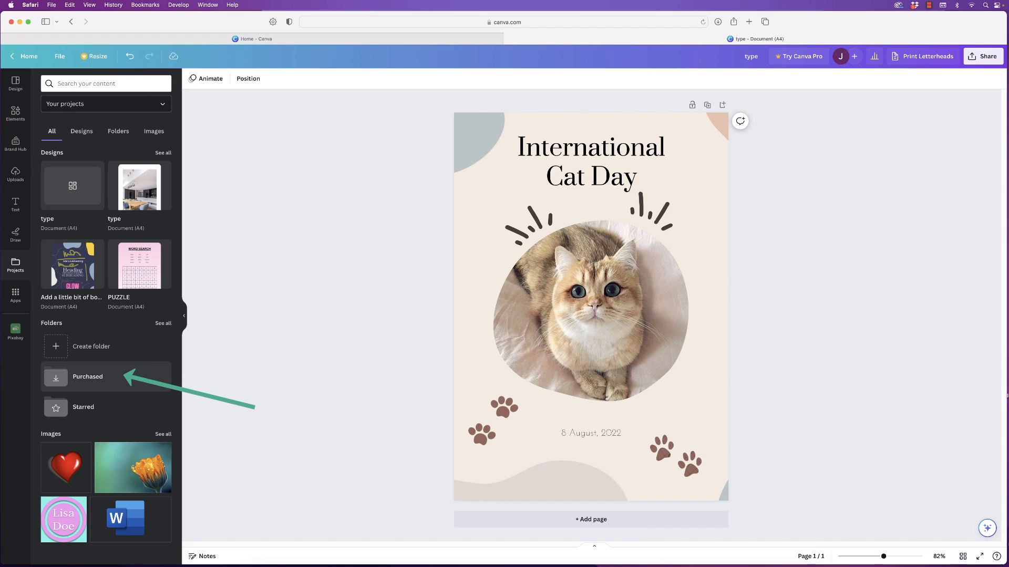
{"action": "mouse_move", "coordinate": [83, 407]}
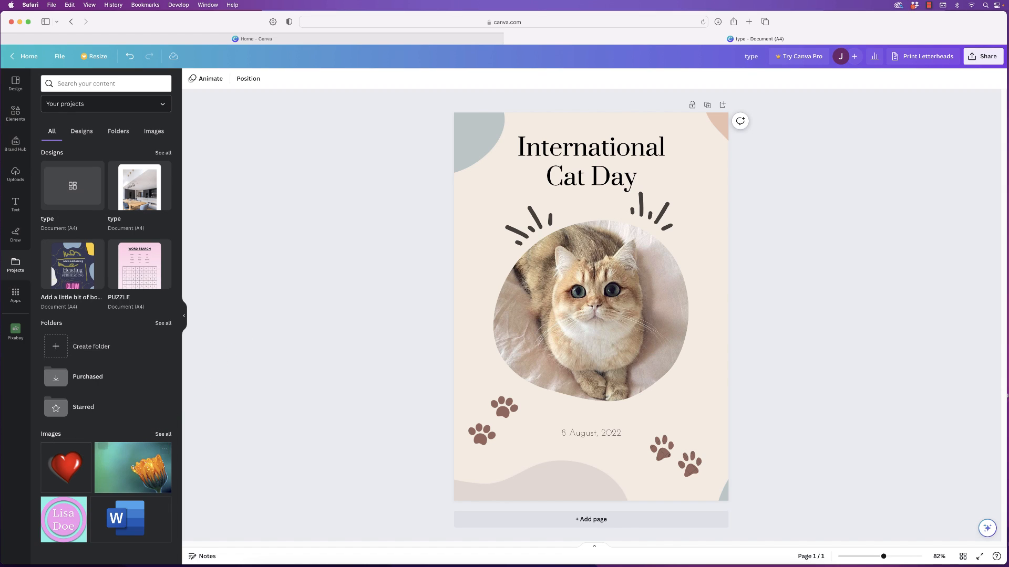
- Browse the Designs and Images tabs of the projects library
{"action": "left_click", "coordinate": [81, 132]}
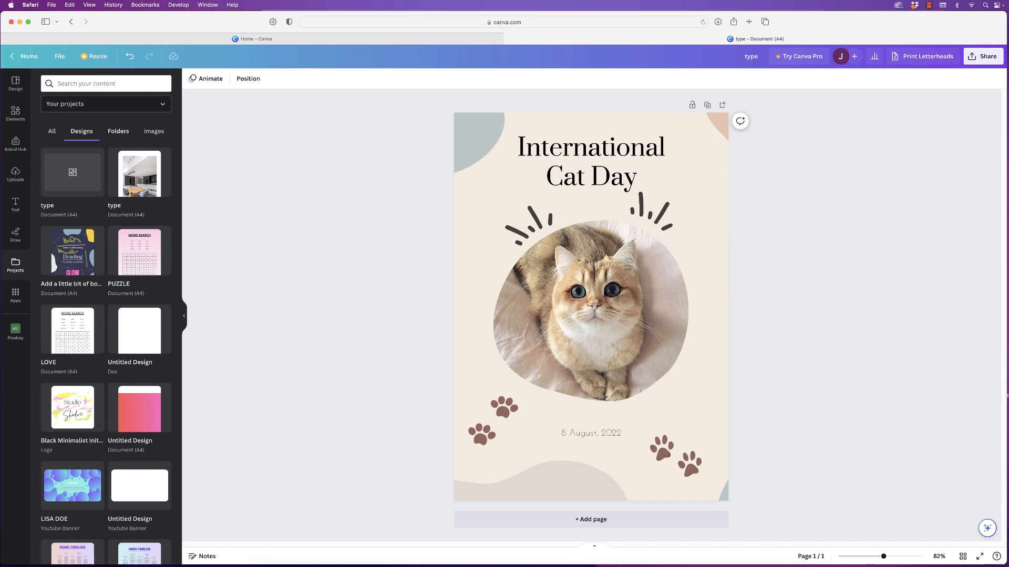
{"action": "left_click", "coordinate": [154, 131]}
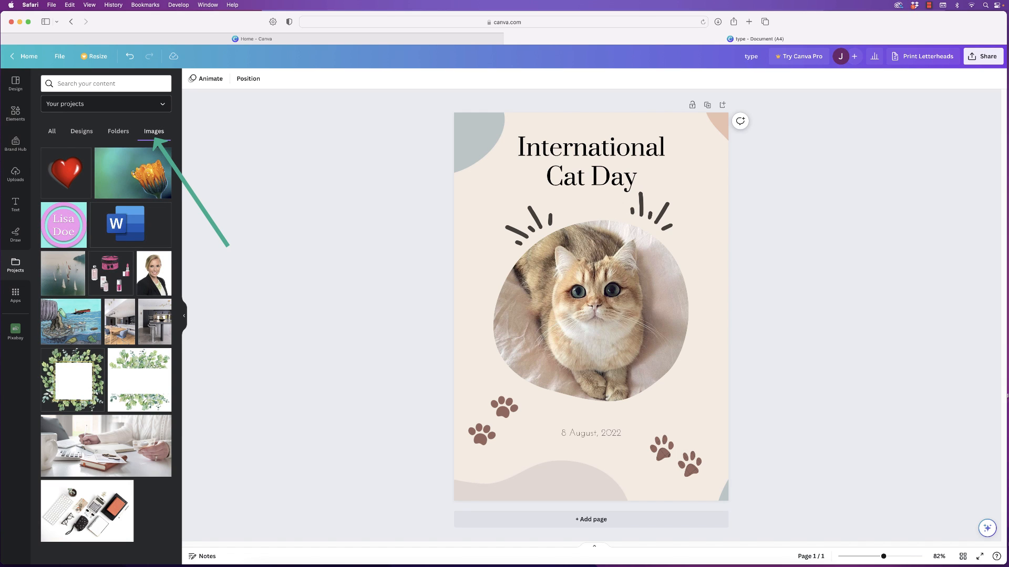
{"action": "left_click", "coordinate": [15, 296]}
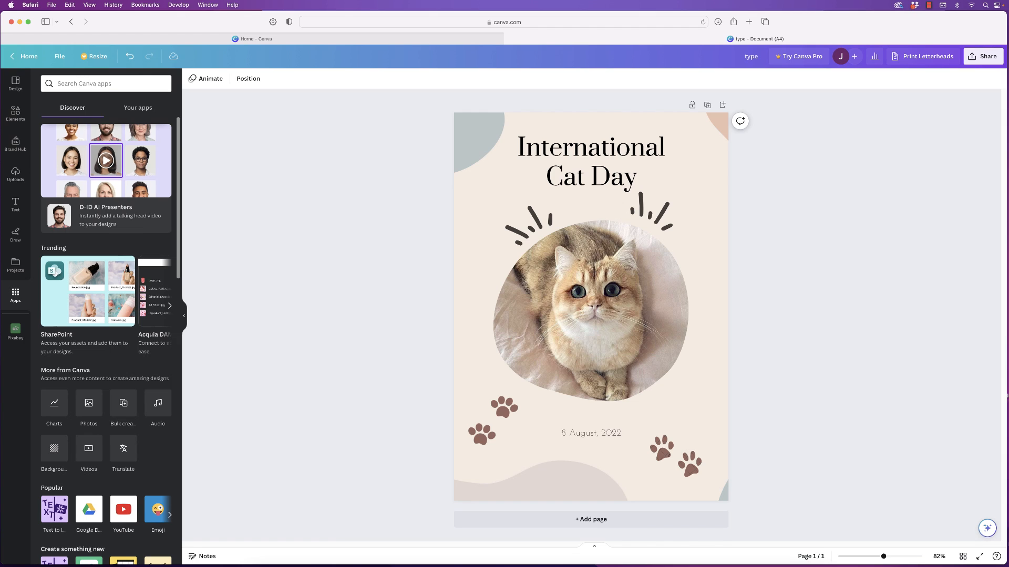
- Search the Pixabay app for 'clock', scroll the photo results, then return to Apps
{"action": "scroll", "scroll_direction": "down", "scroll_amount": 3}
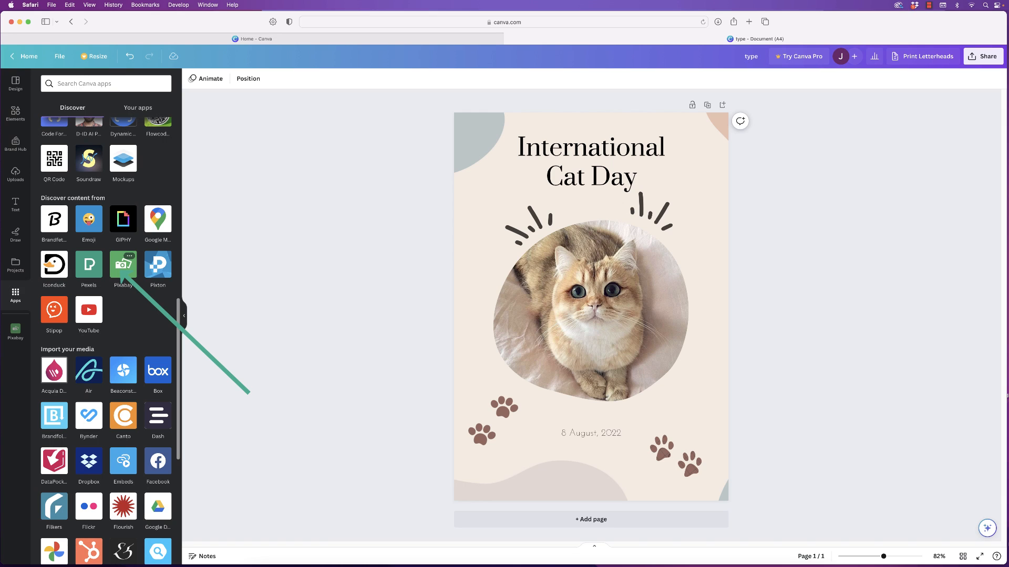
{"action": "left_click", "coordinate": [123, 264]}
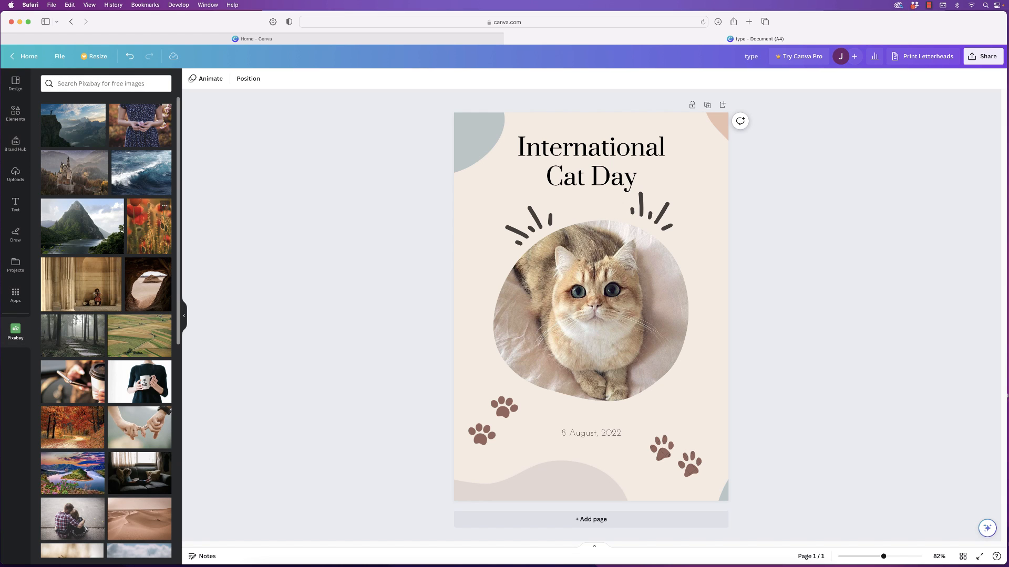
{"action": "scroll", "scroll_direction": "down", "scroll_amount": 3}
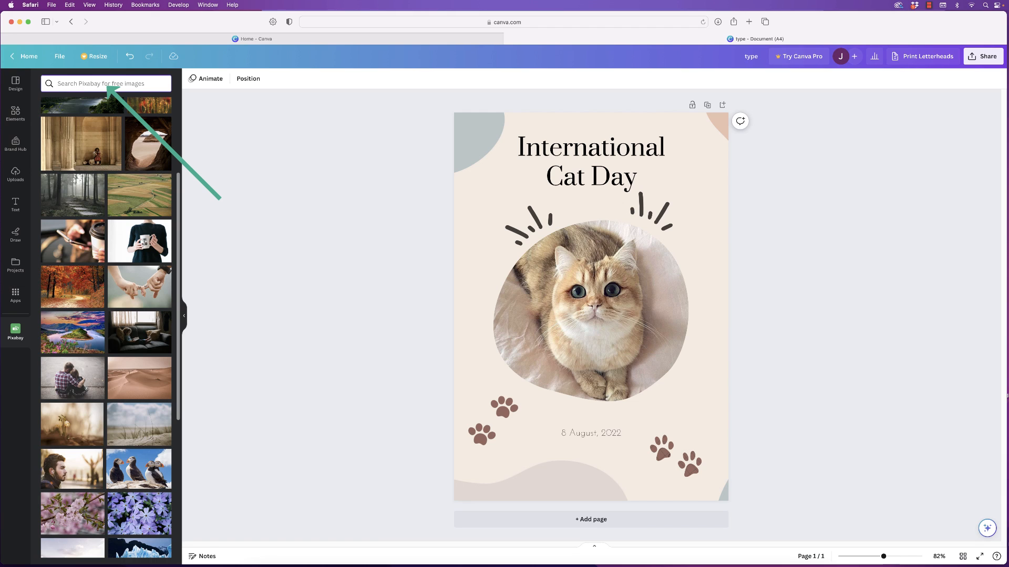
{"action": "type", "text": "clock"}
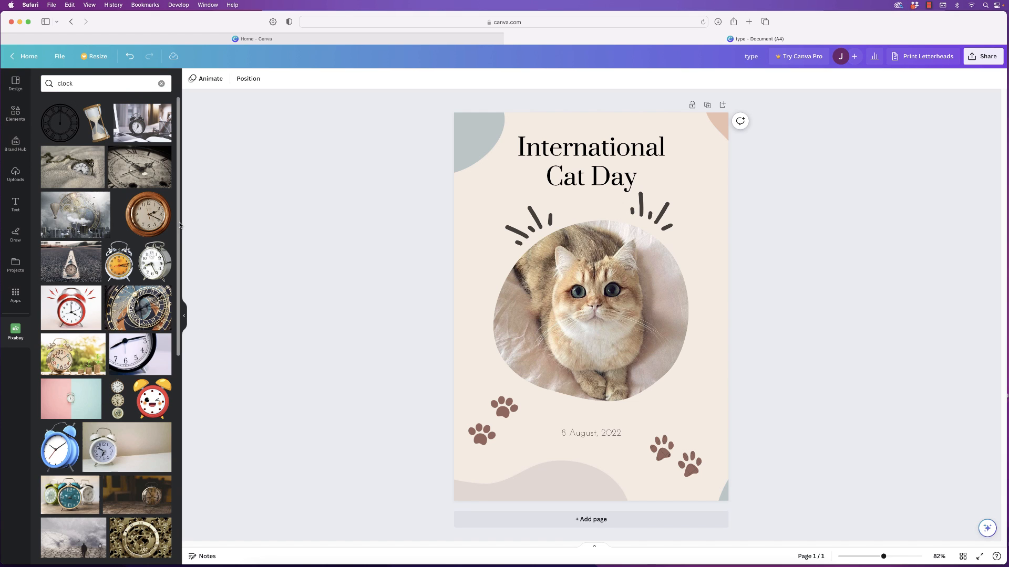
{"action": "scroll", "scroll_direction": "down", "scroll_amount": 3}
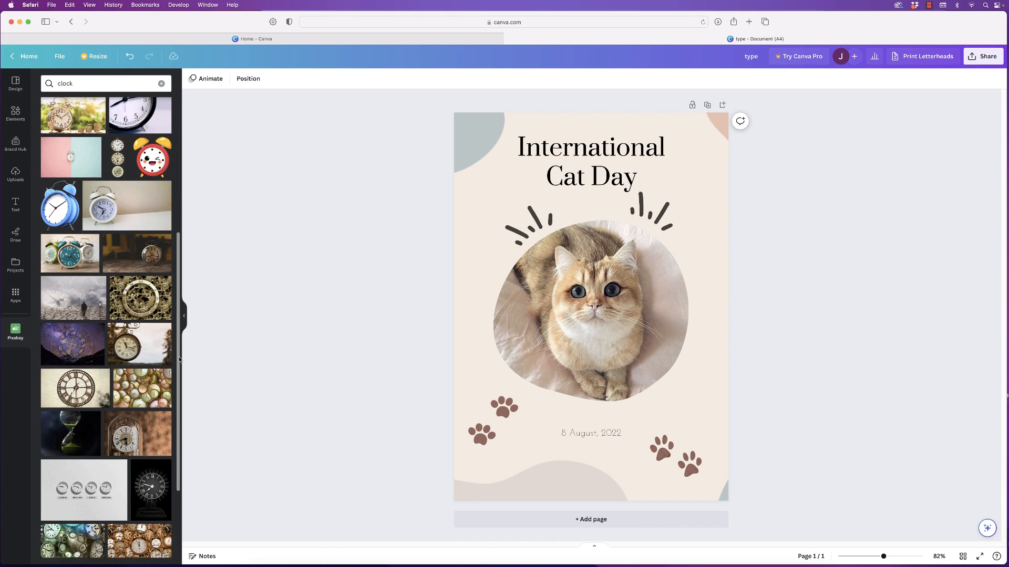
{"action": "scroll", "scroll_direction": "down", "scroll_amount": 3}
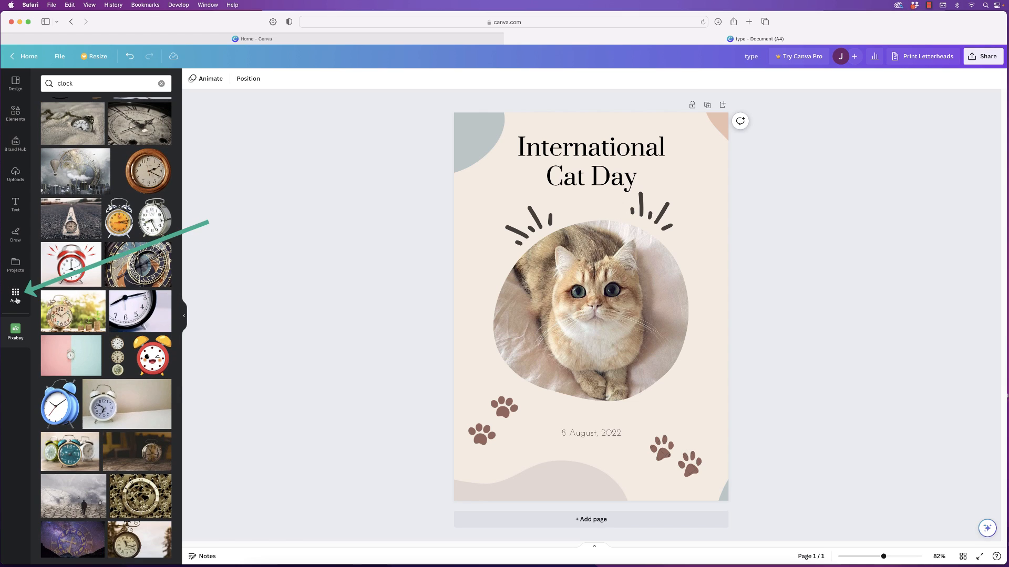
{"action": "left_click", "coordinate": [15, 296]}
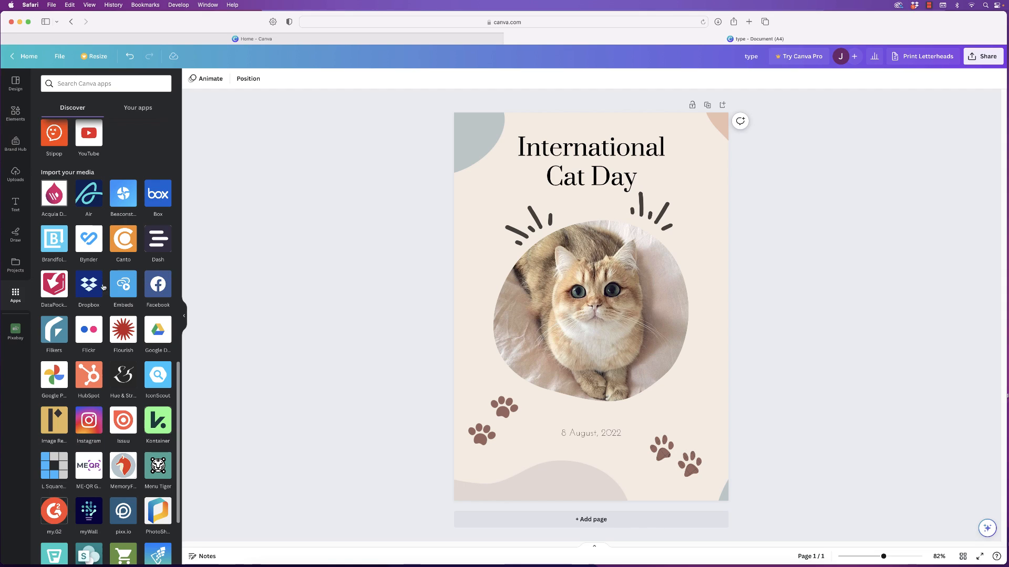
{"action": "mouse_move", "coordinate": [101, 340]}
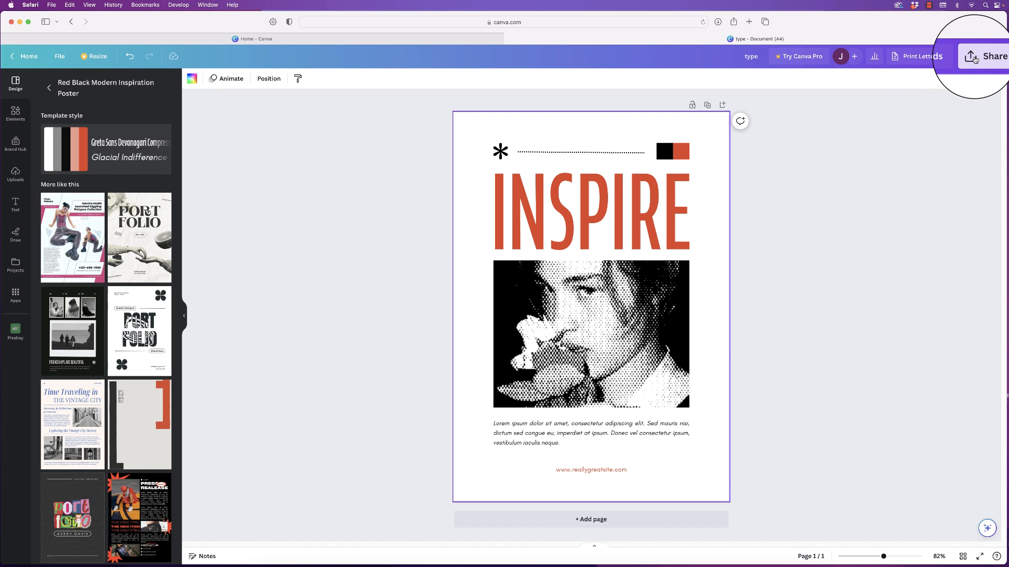
- Download the INSPIRE poster as a PNG and dismiss the print promotion
{"action": "left_click", "coordinate": [986, 57]}
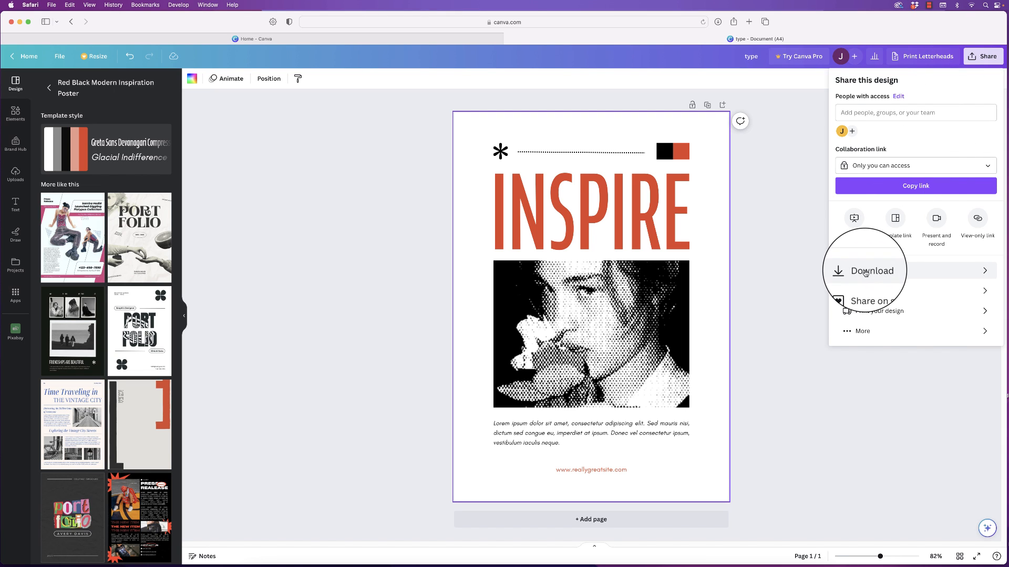
{"action": "left_click", "coordinate": [871, 270]}
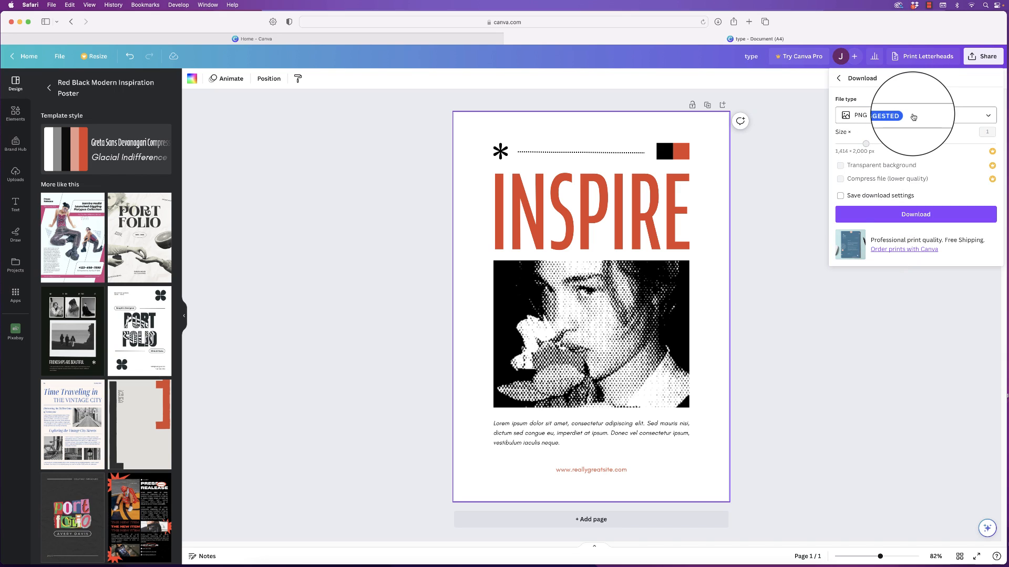
{"action": "left_click", "coordinate": [914, 115]}
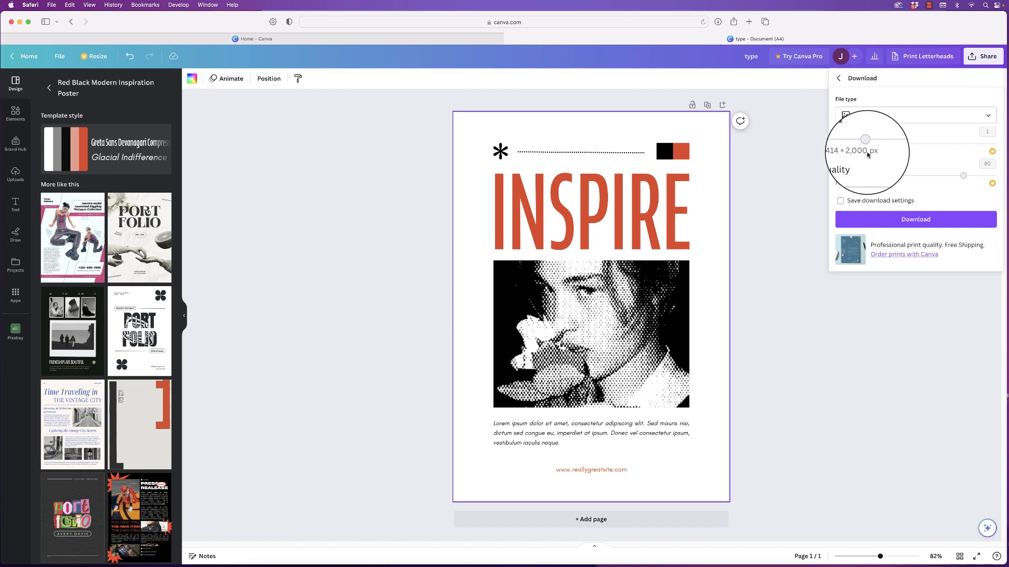
{"action": "left_click", "coordinate": [914, 219]}
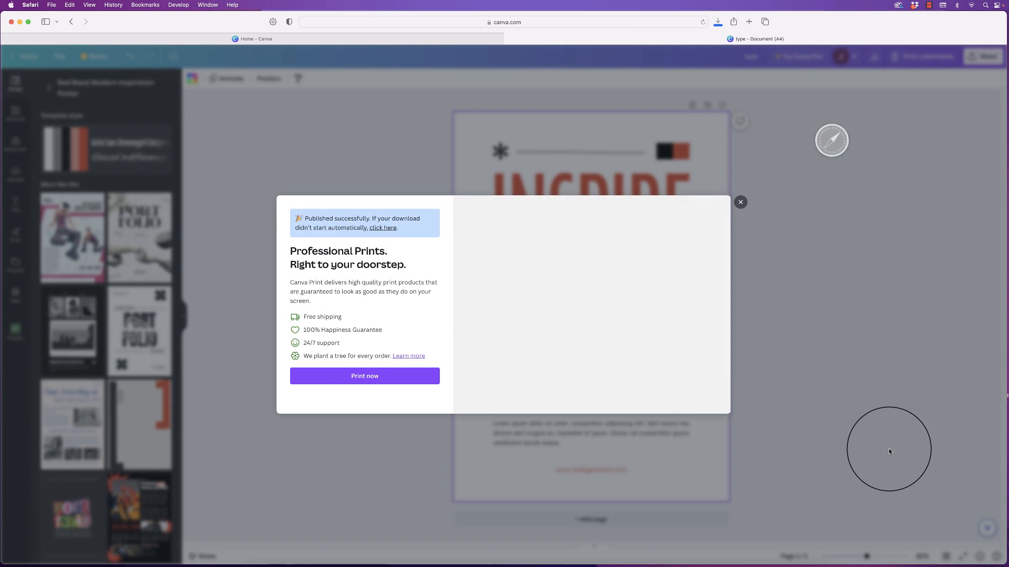
{"action": "mouse_move", "coordinate": [776, 281]}
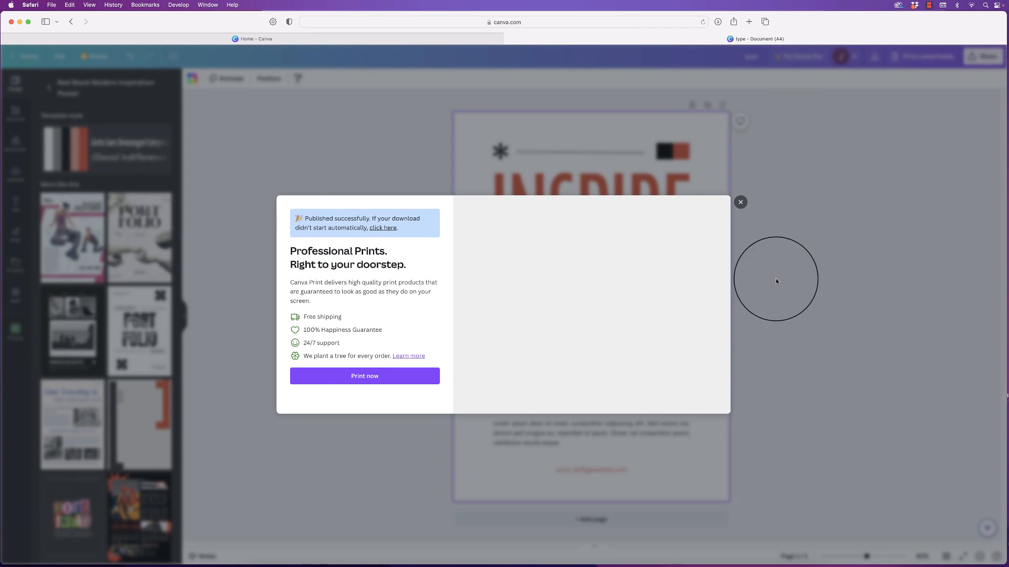
{"action": "left_click", "coordinate": [740, 202]}
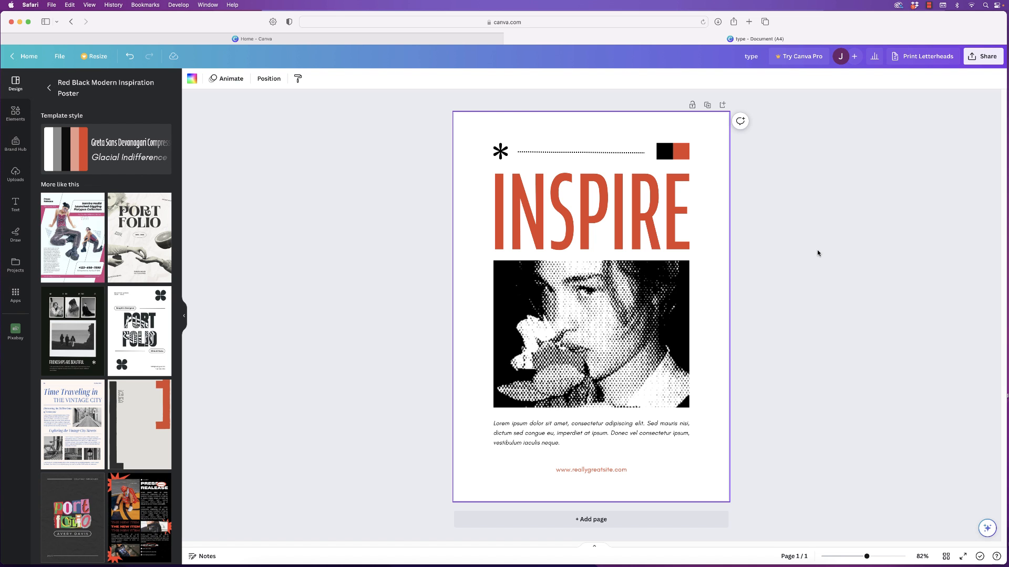